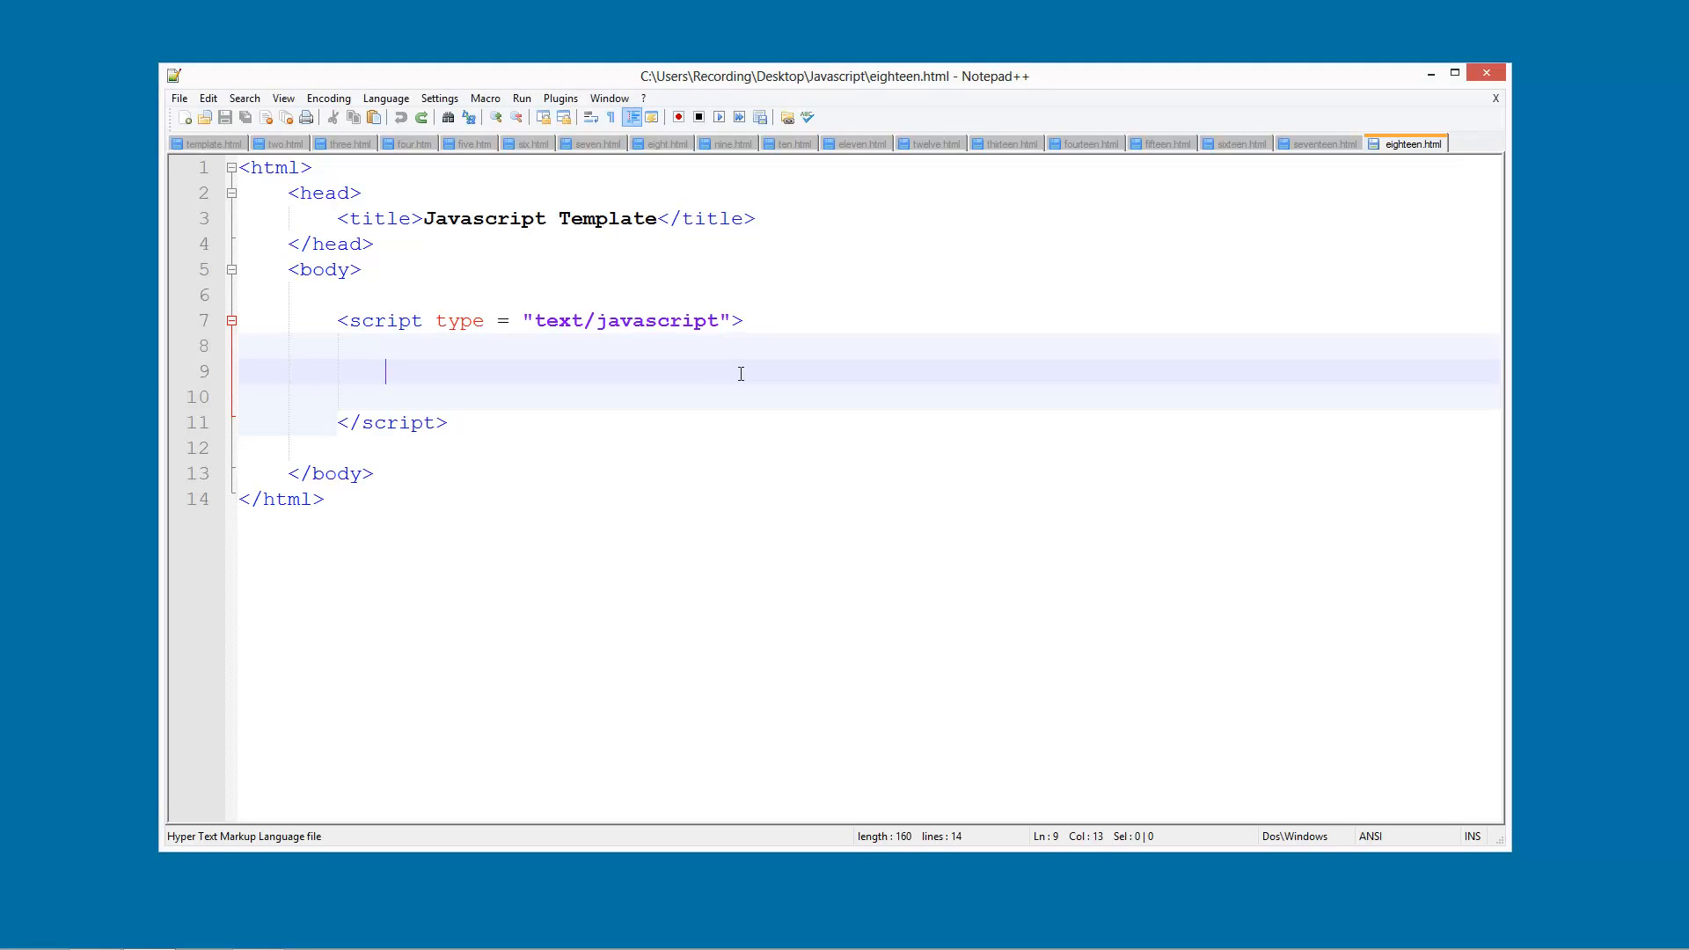
Step: Declare var text = "Hello"; inside the script block of eighteen.html
{"action": "type", "text": "var"}
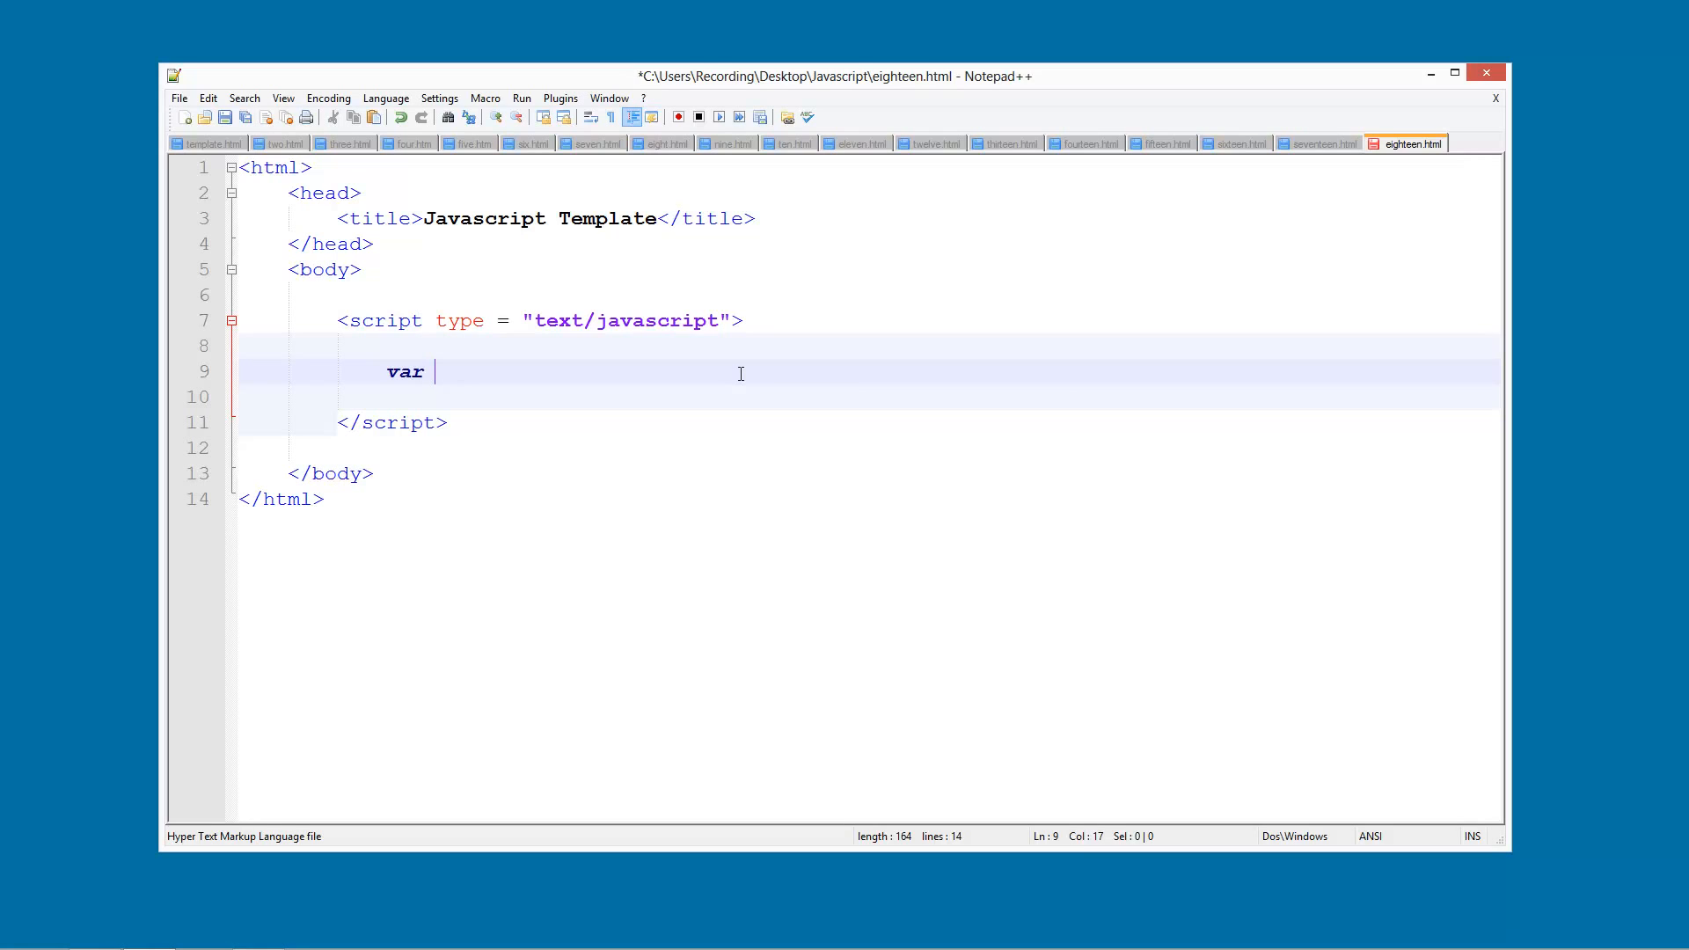
{"action": "type", "text": "wr"}
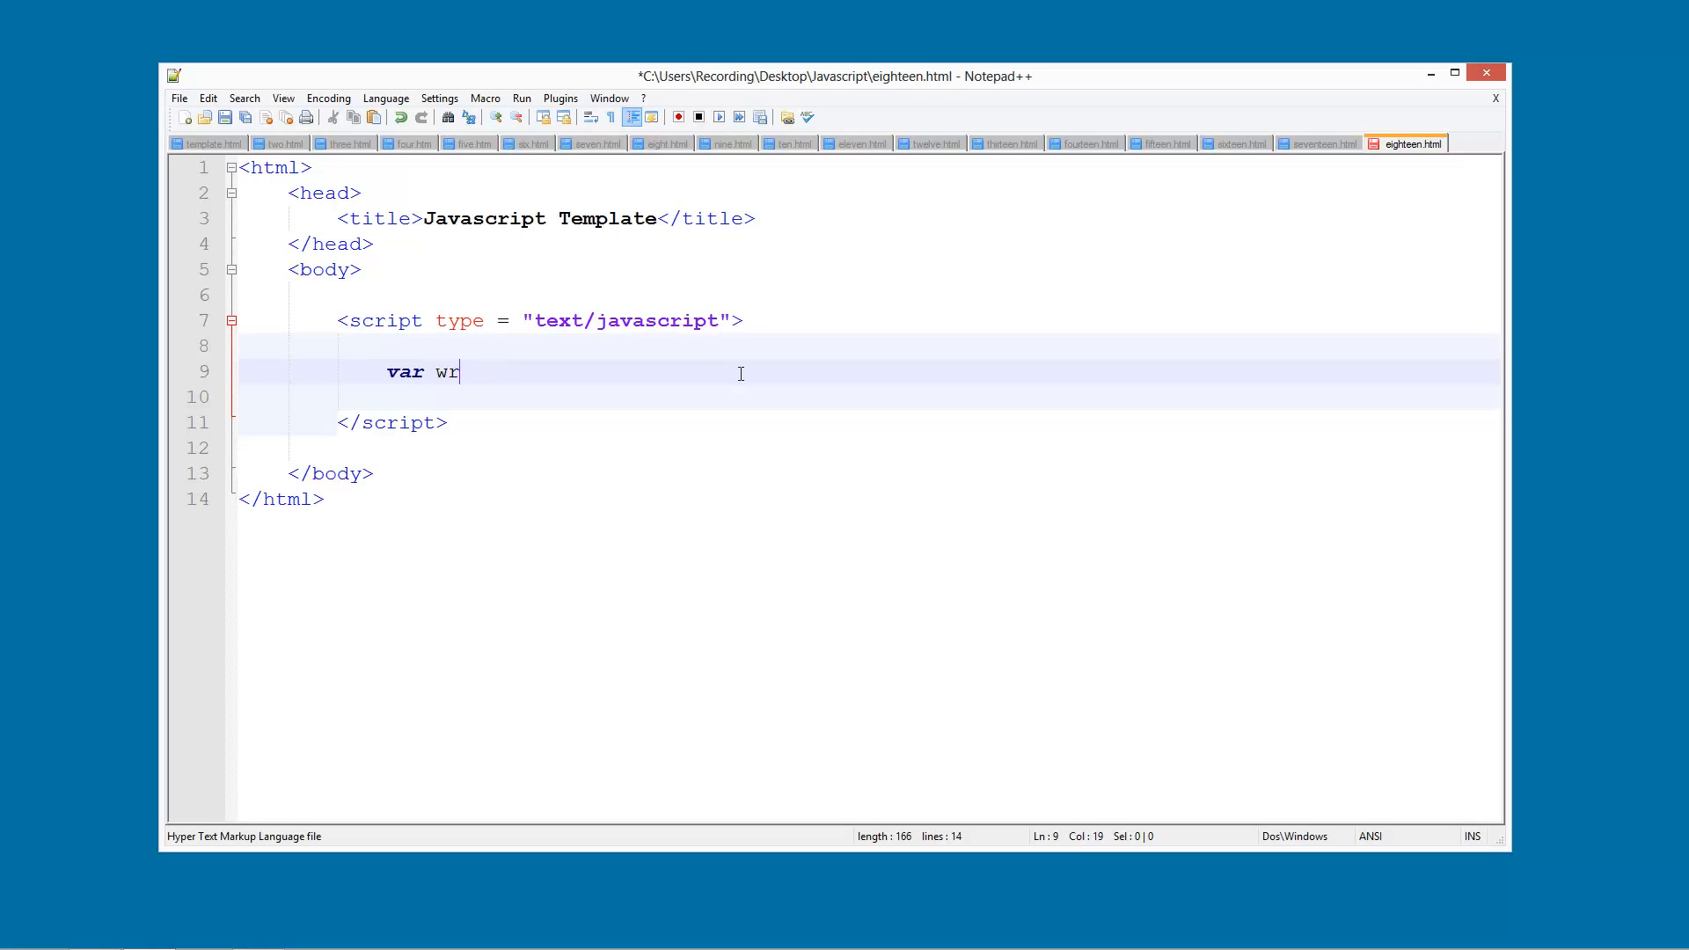
{"action": "type", "text": "ext ="}
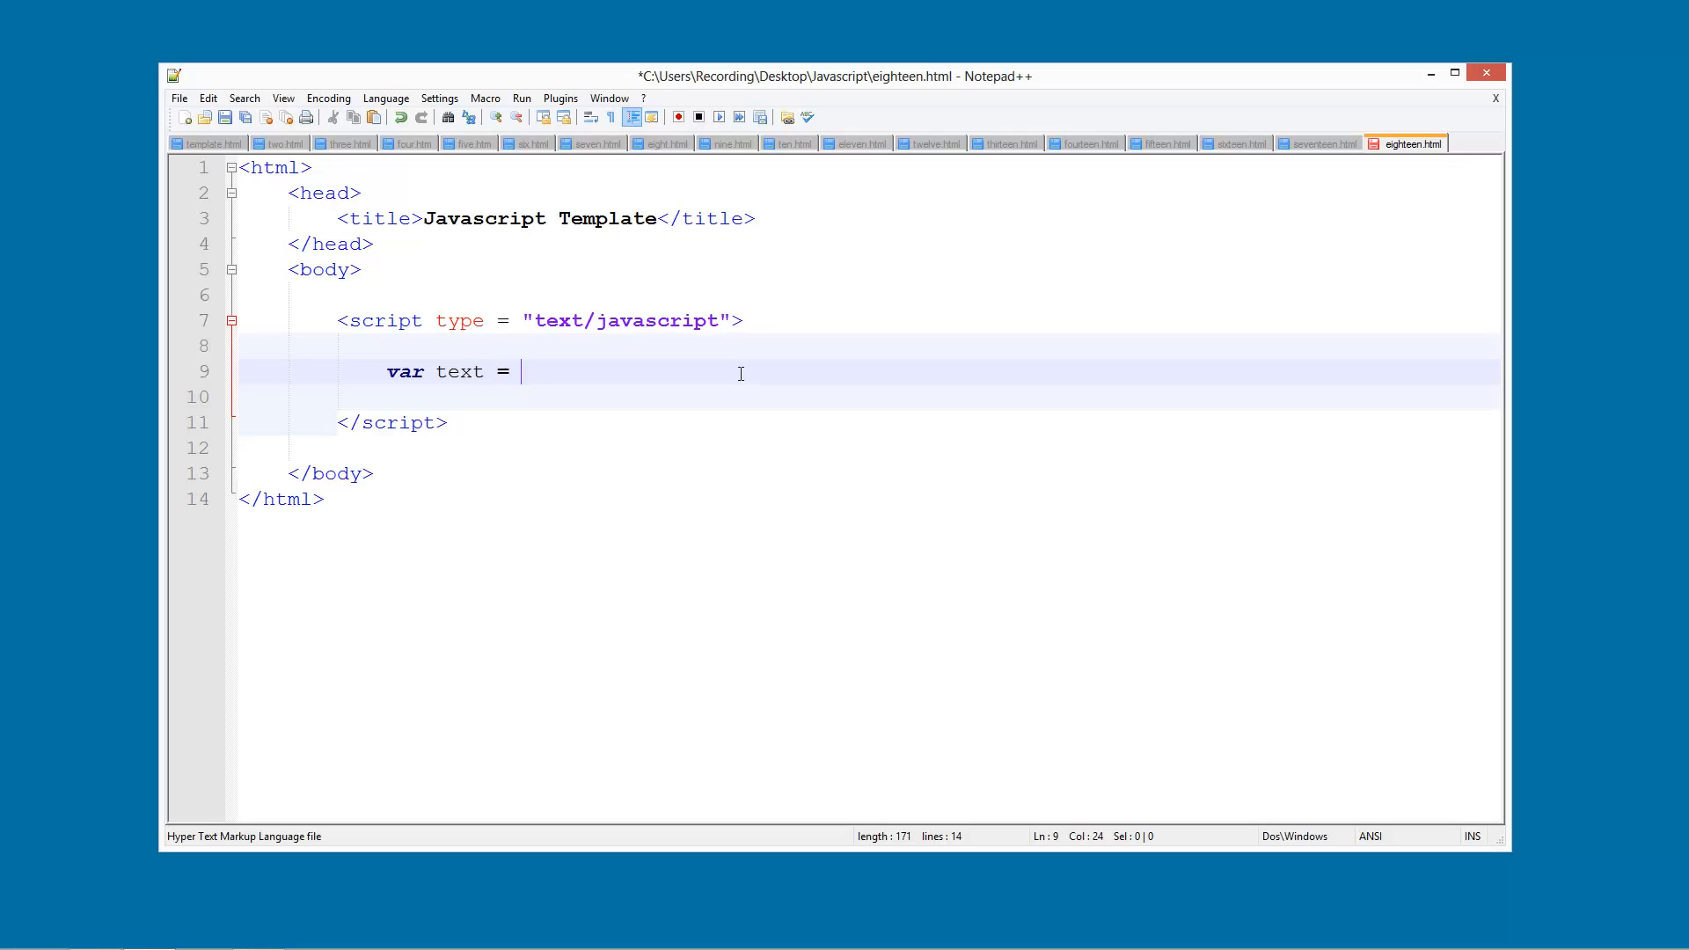
{"action": "type", "text": "\"Hel\""}
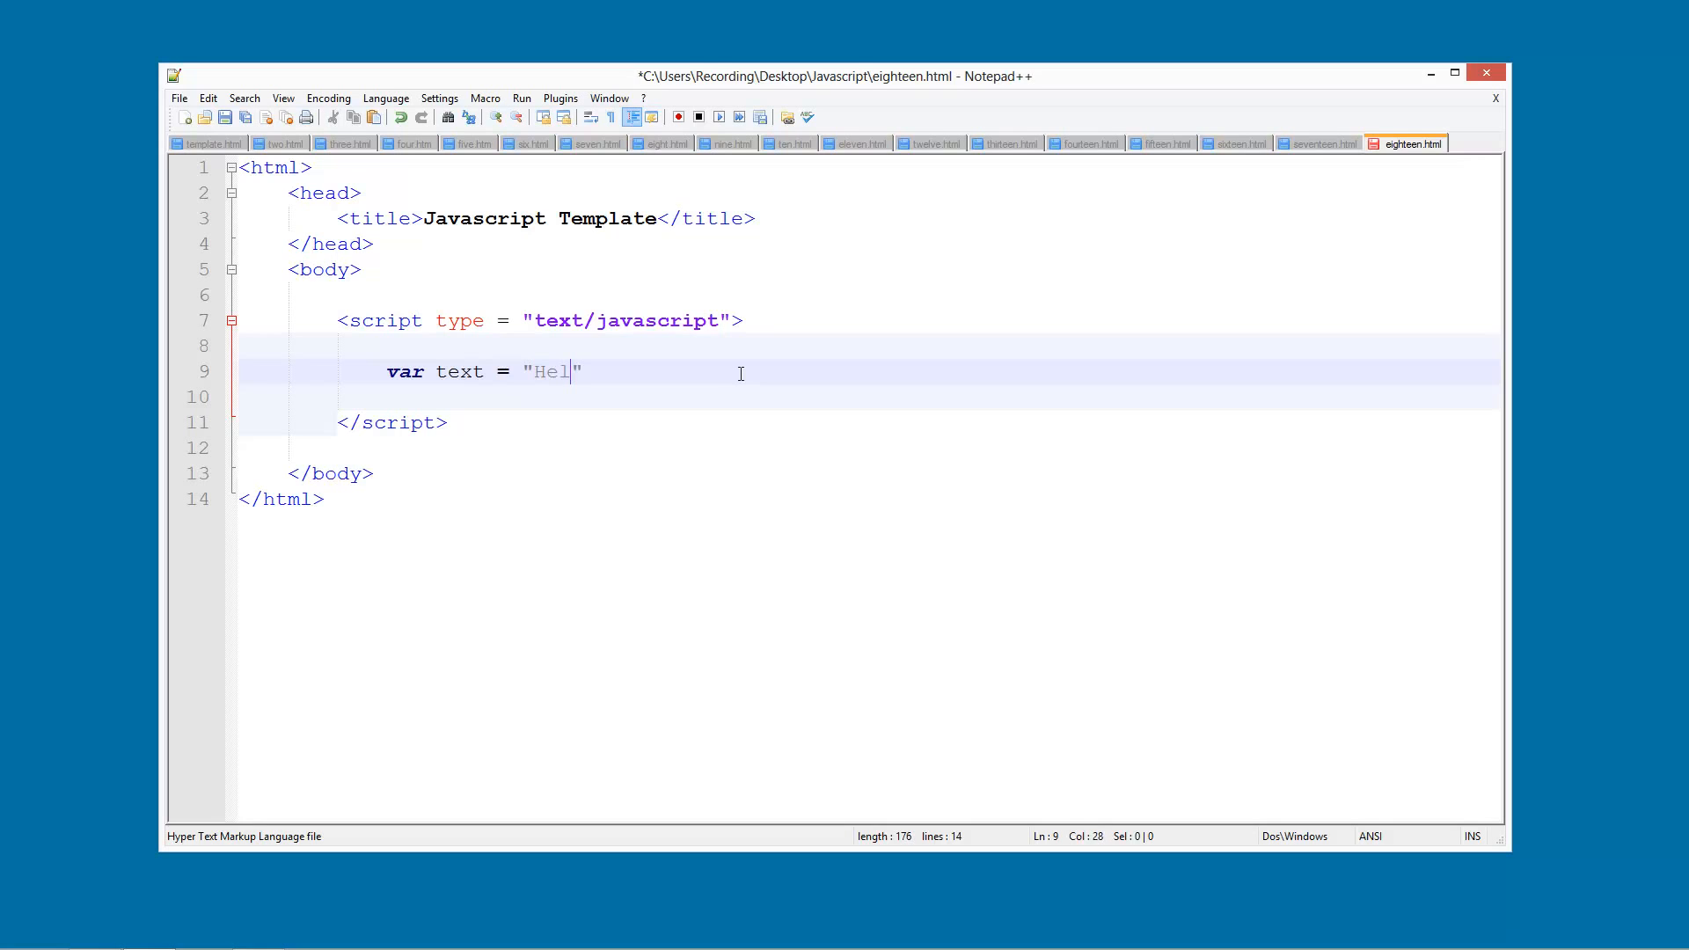
{"action": "type", "text": "lo\";"}
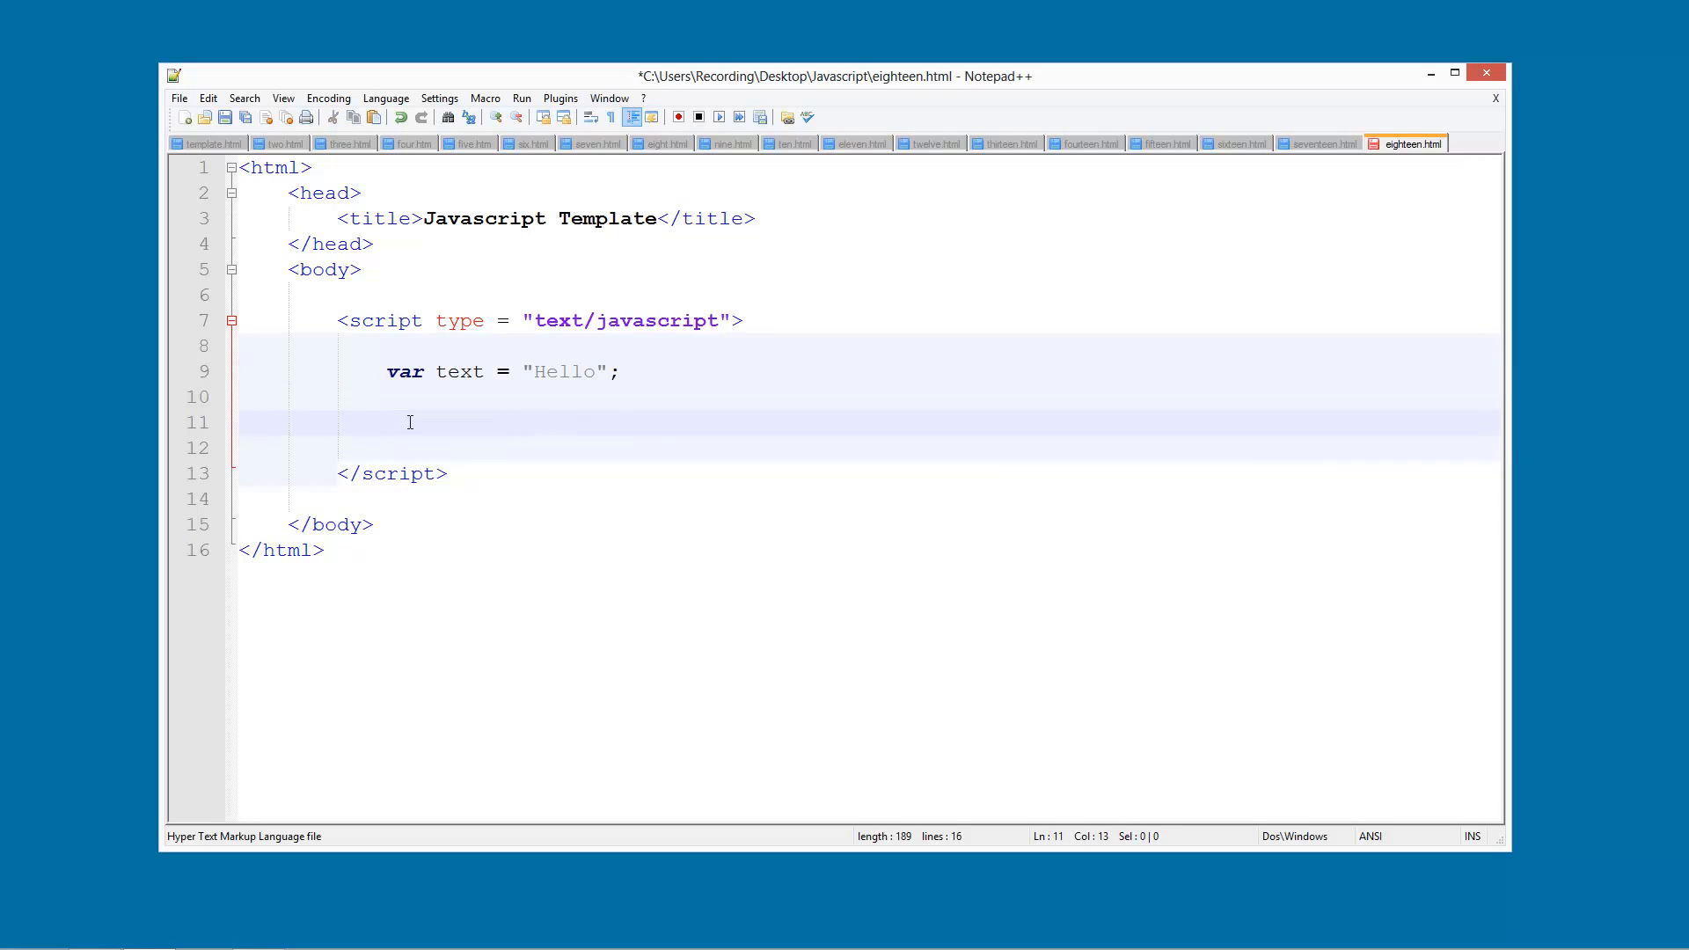
Step: Define function write() whose body calls alert(text)
{"action": "type", "text": "functio"}
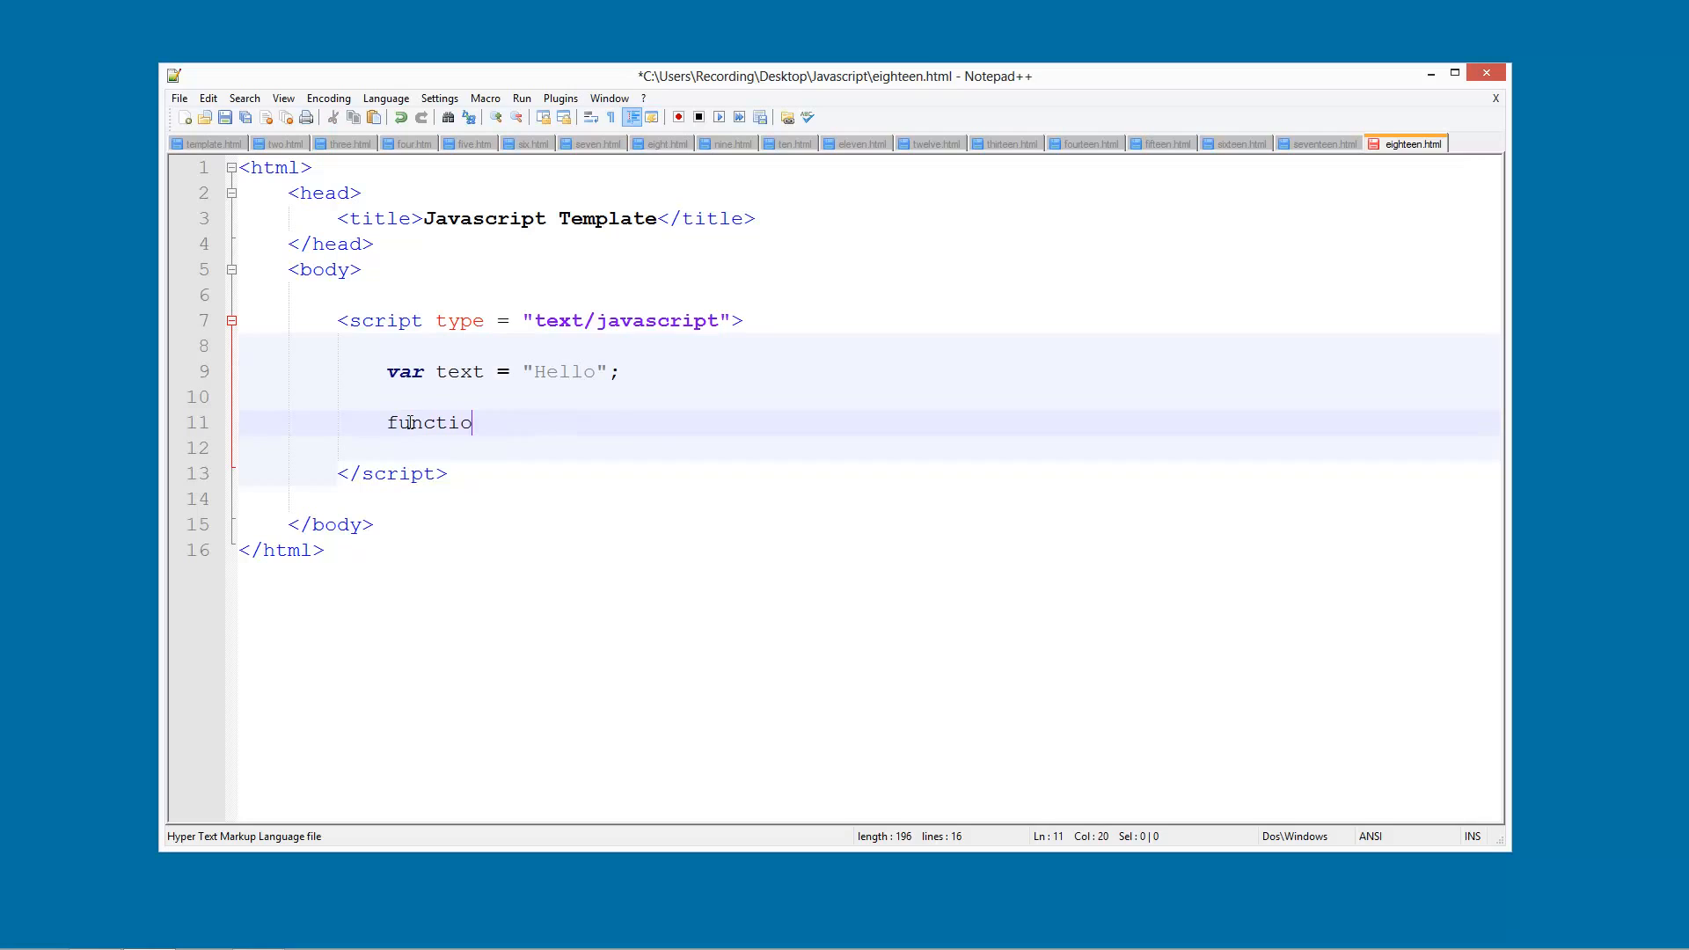
{"action": "type", "text": "n write()"}
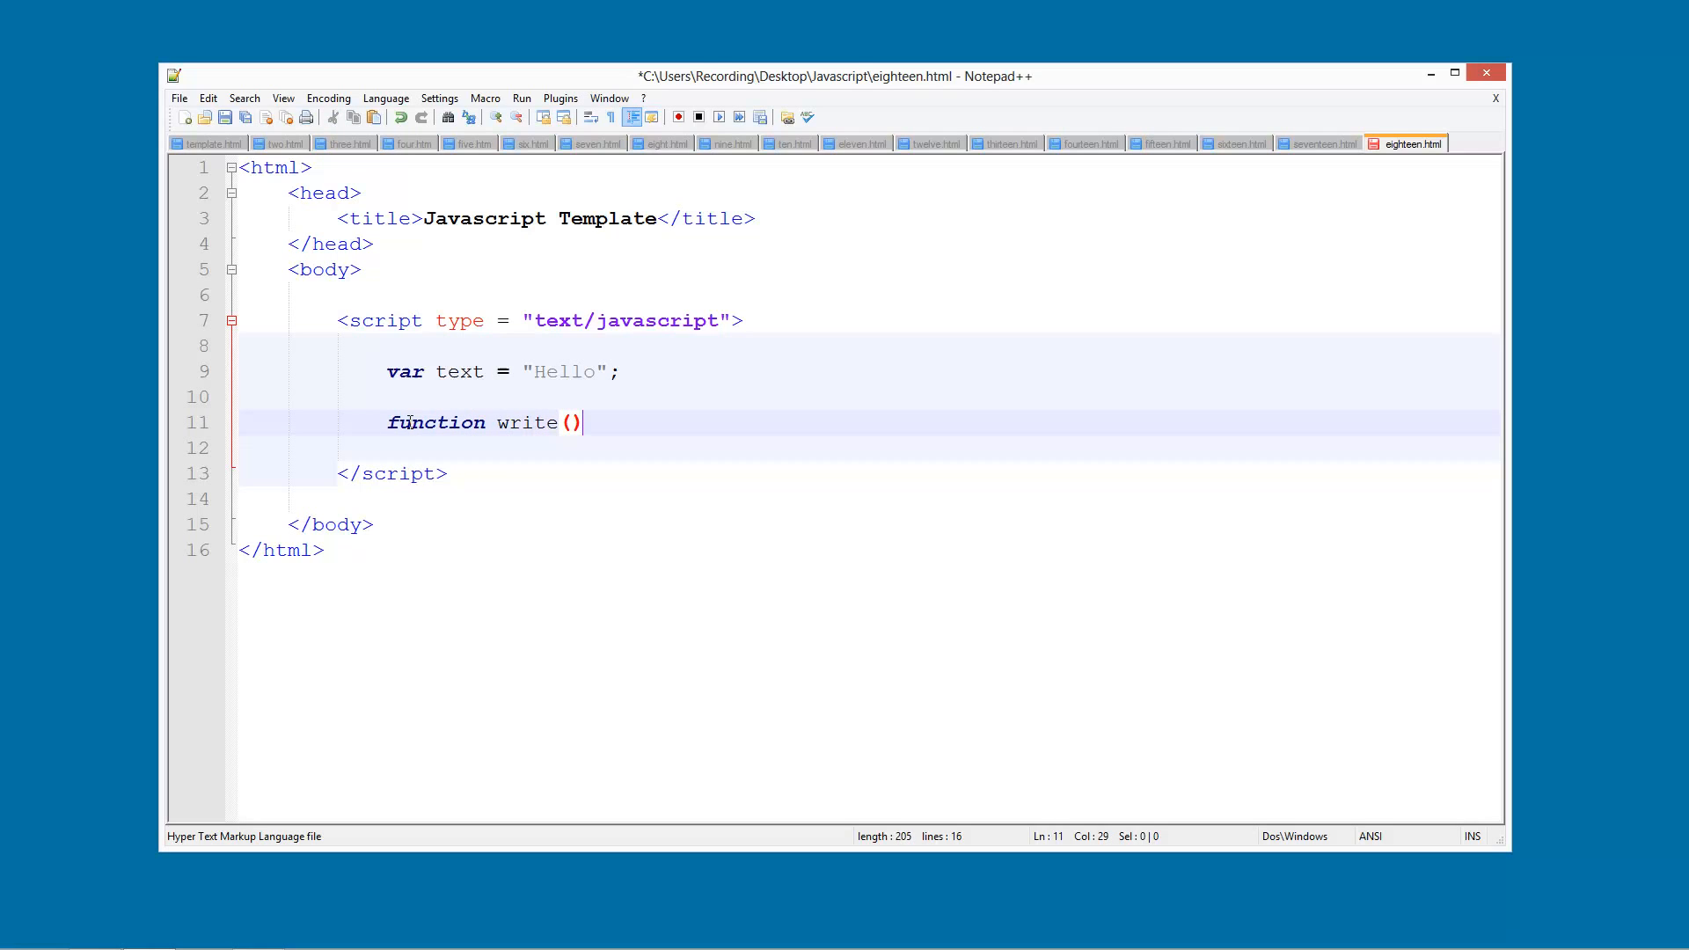
{"action": "type", "text": ";"}
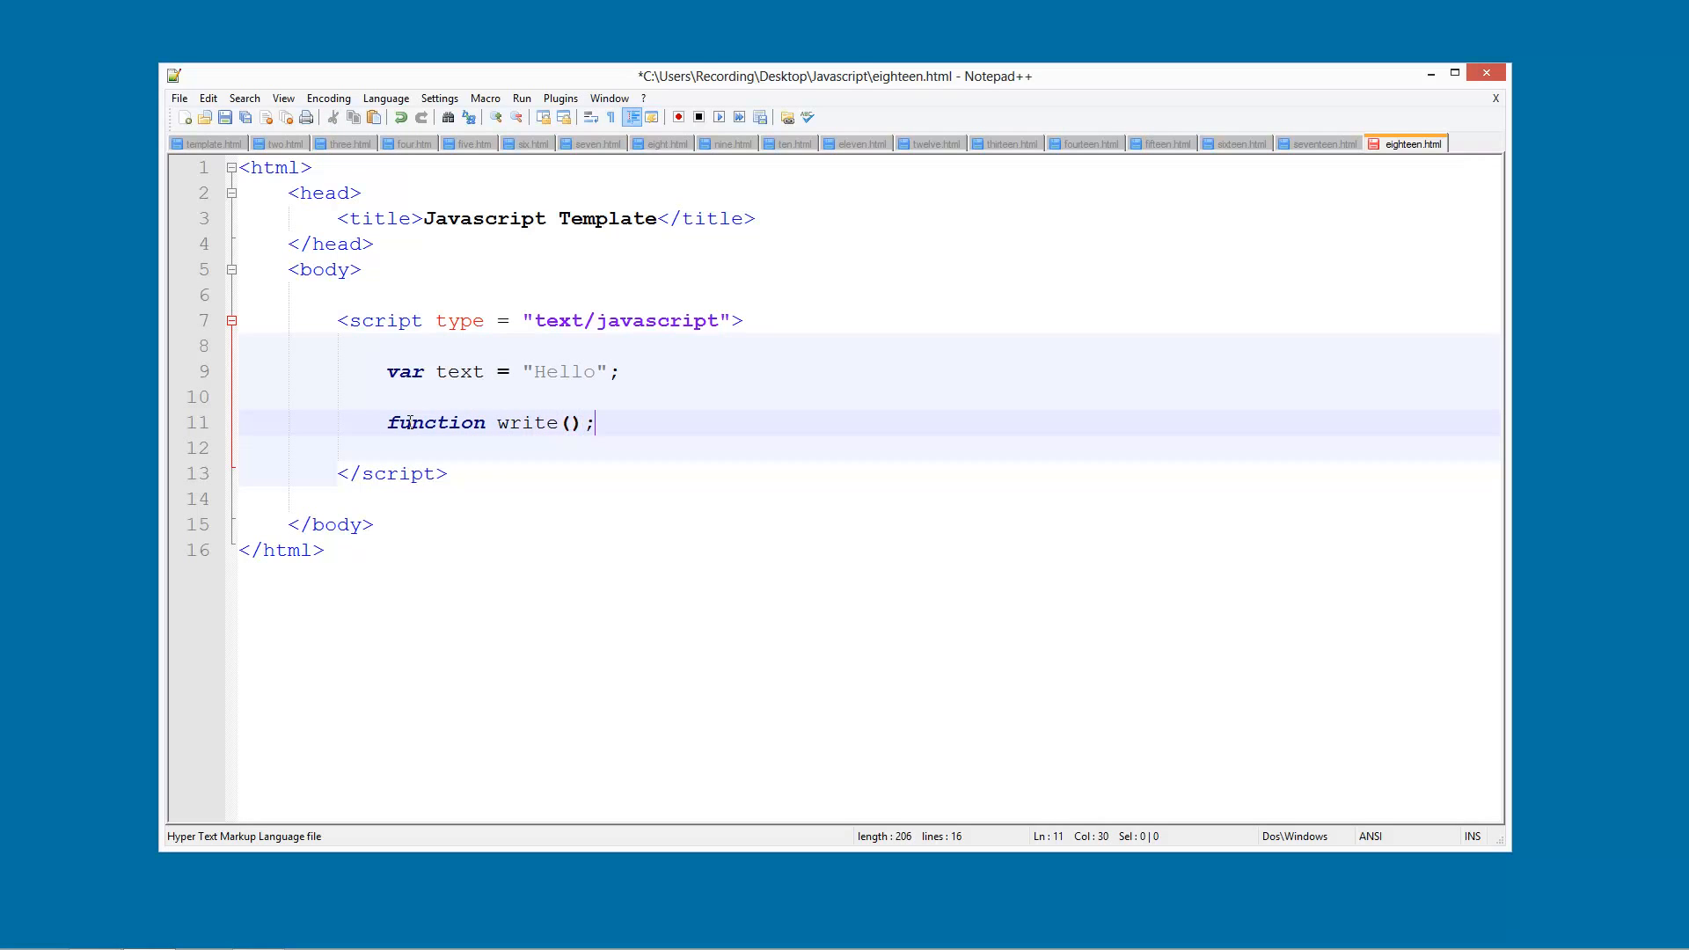
{"action": "type", "text": "{"}
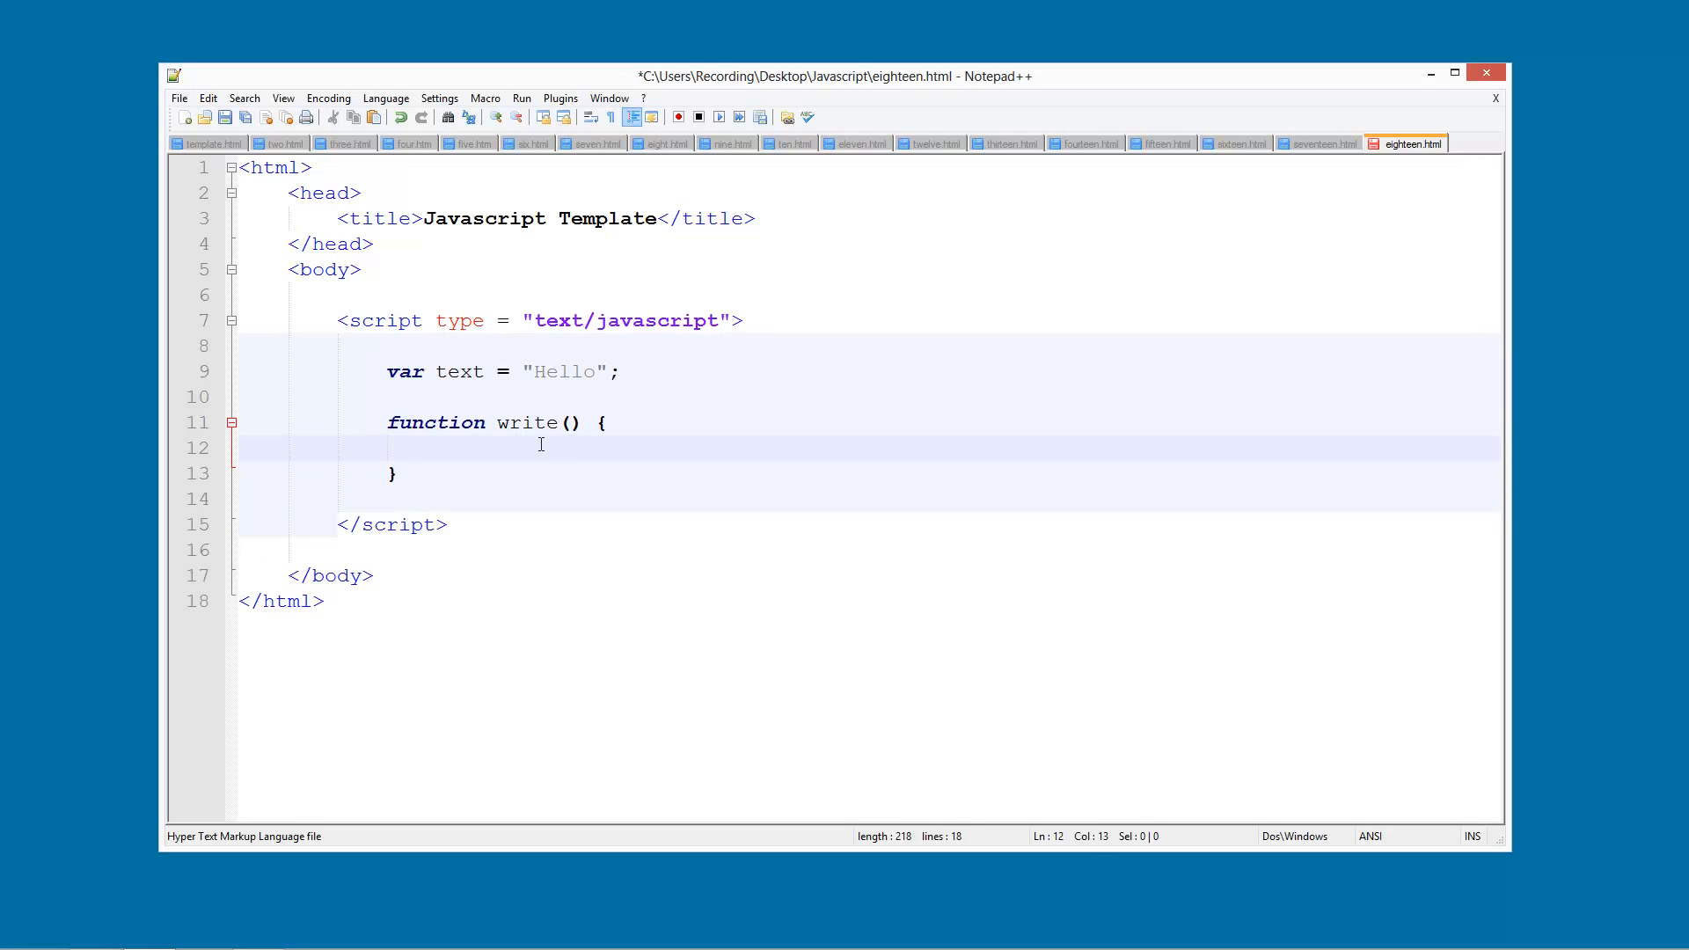
{"action": "type", "text": "al"}
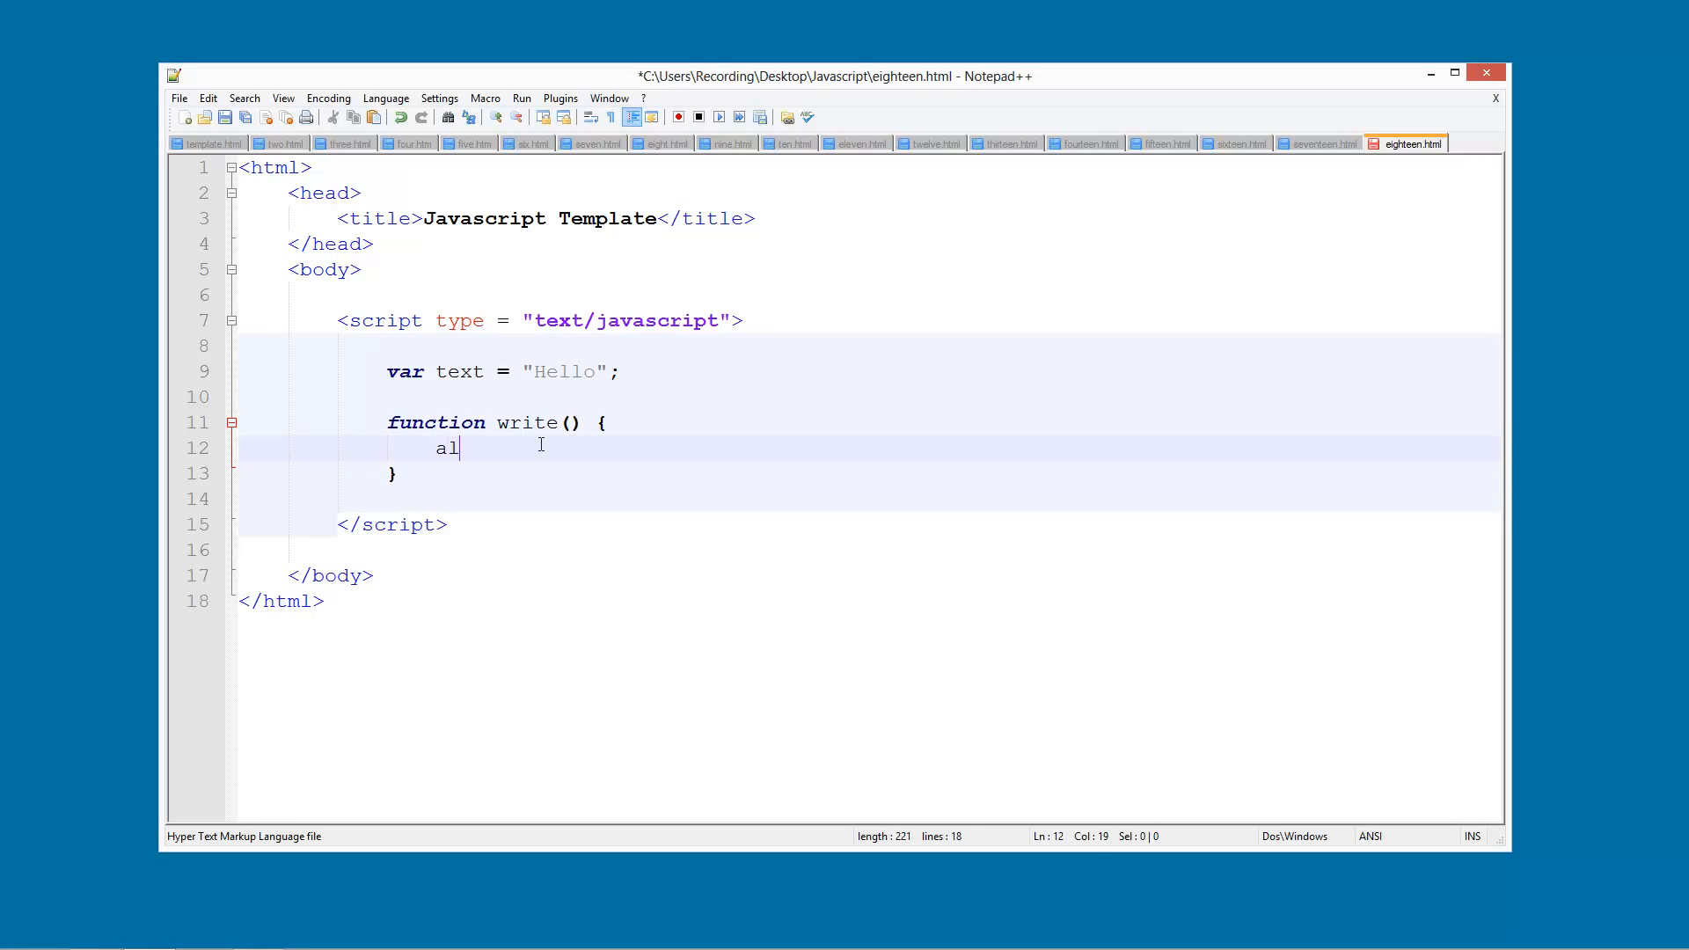
{"action": "type", "text": "ert()"}
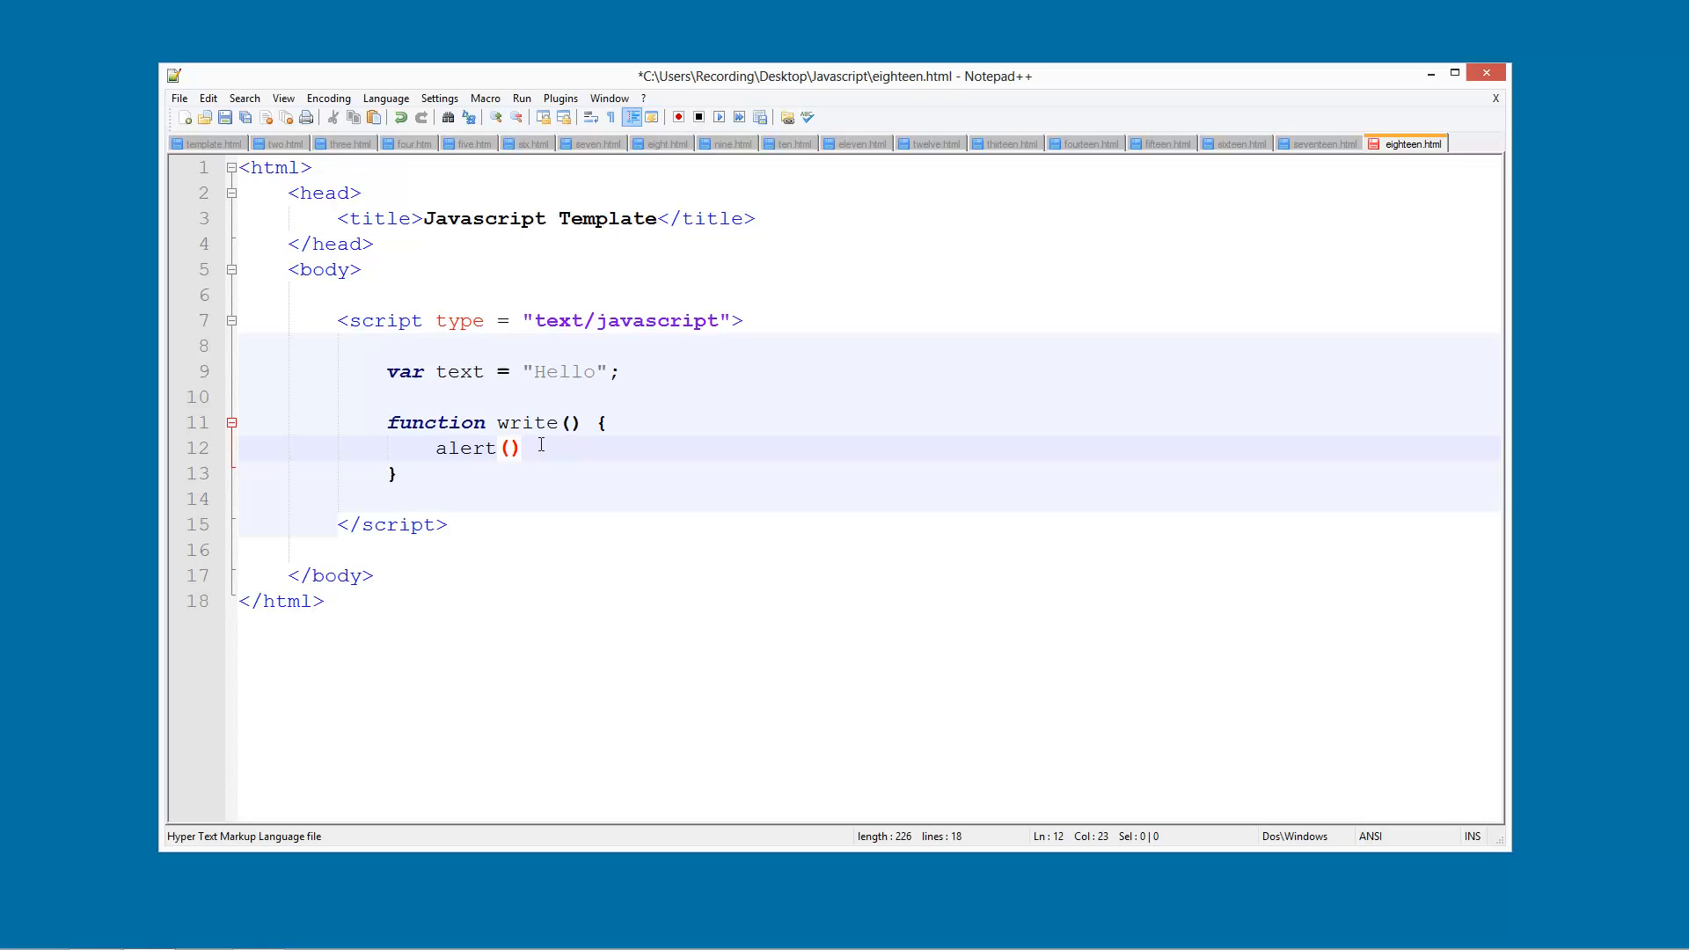
{"action": "type", "text": "text"}
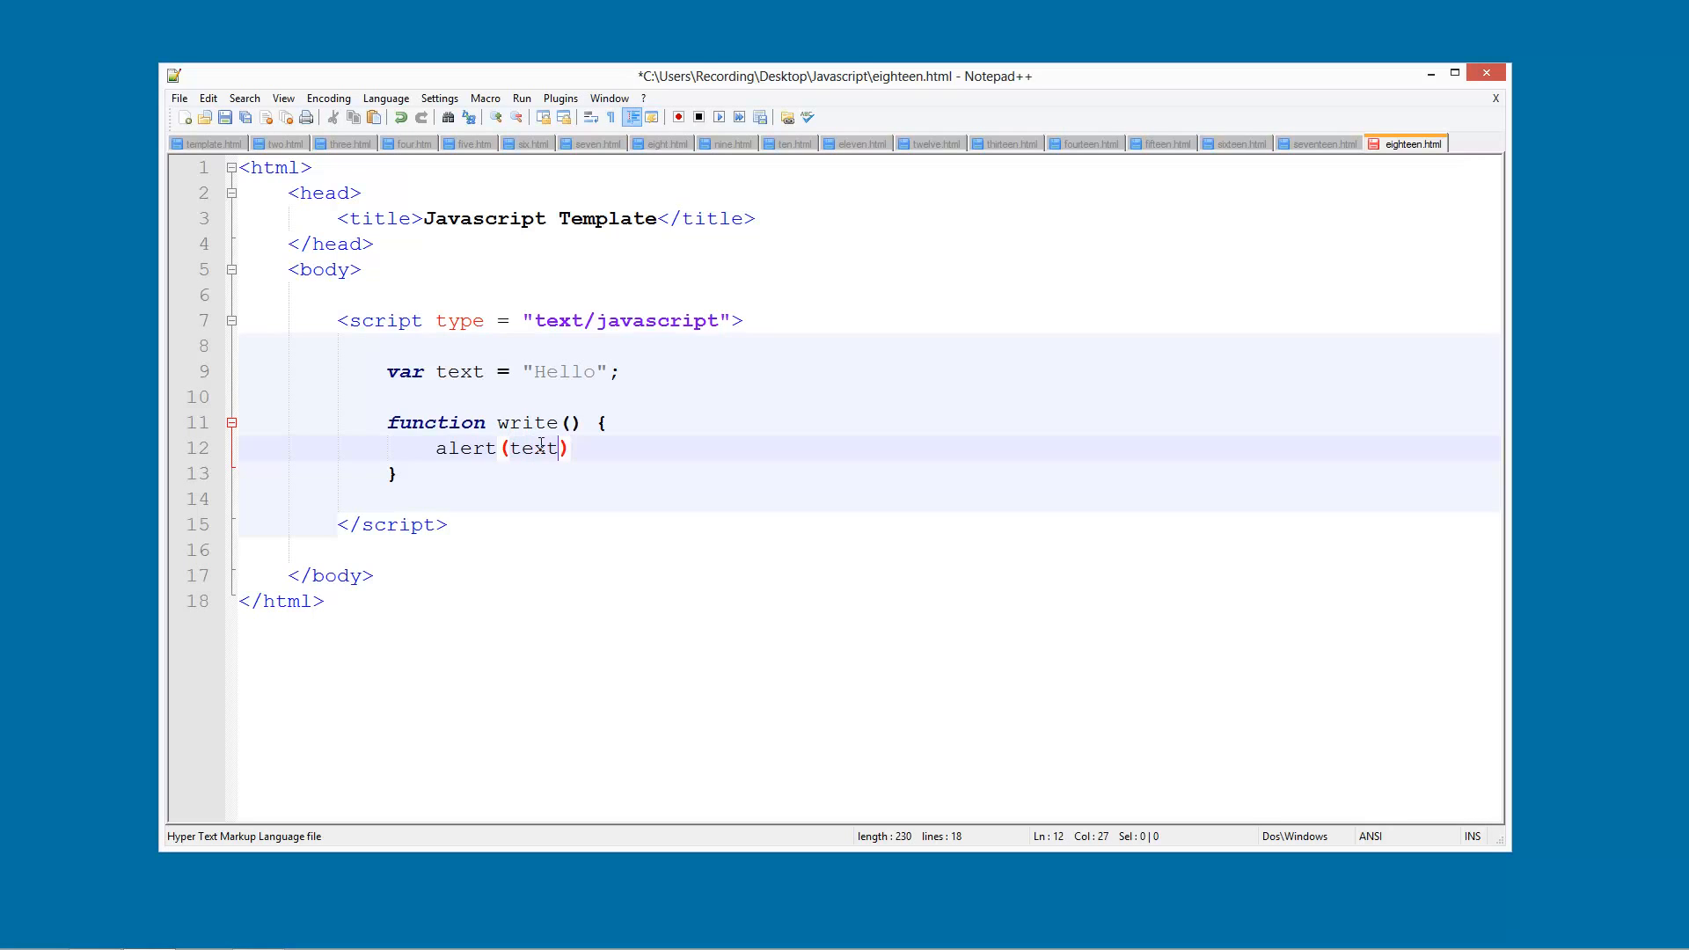
{"action": "double_click", "coordinate": [457, 371]}
{"action": "type", "text": ";"}
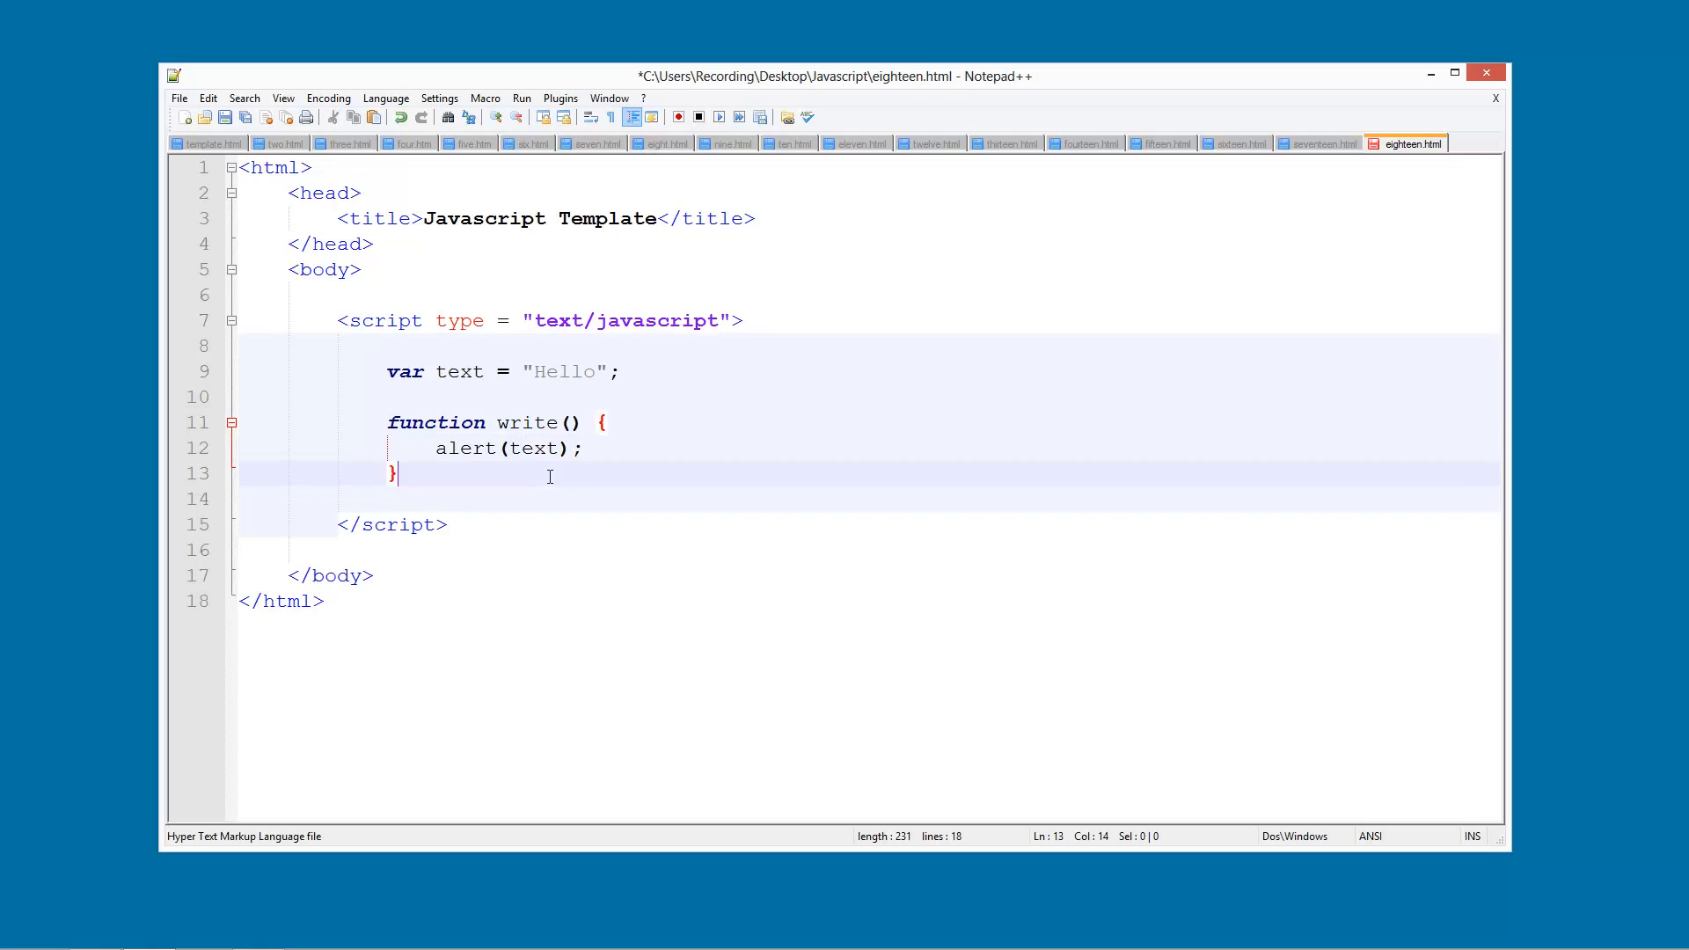
Step: Add a write(); call below the function, save, run in the browser and dismiss the Hello alert
{"action": "key", "text": "Enter"}
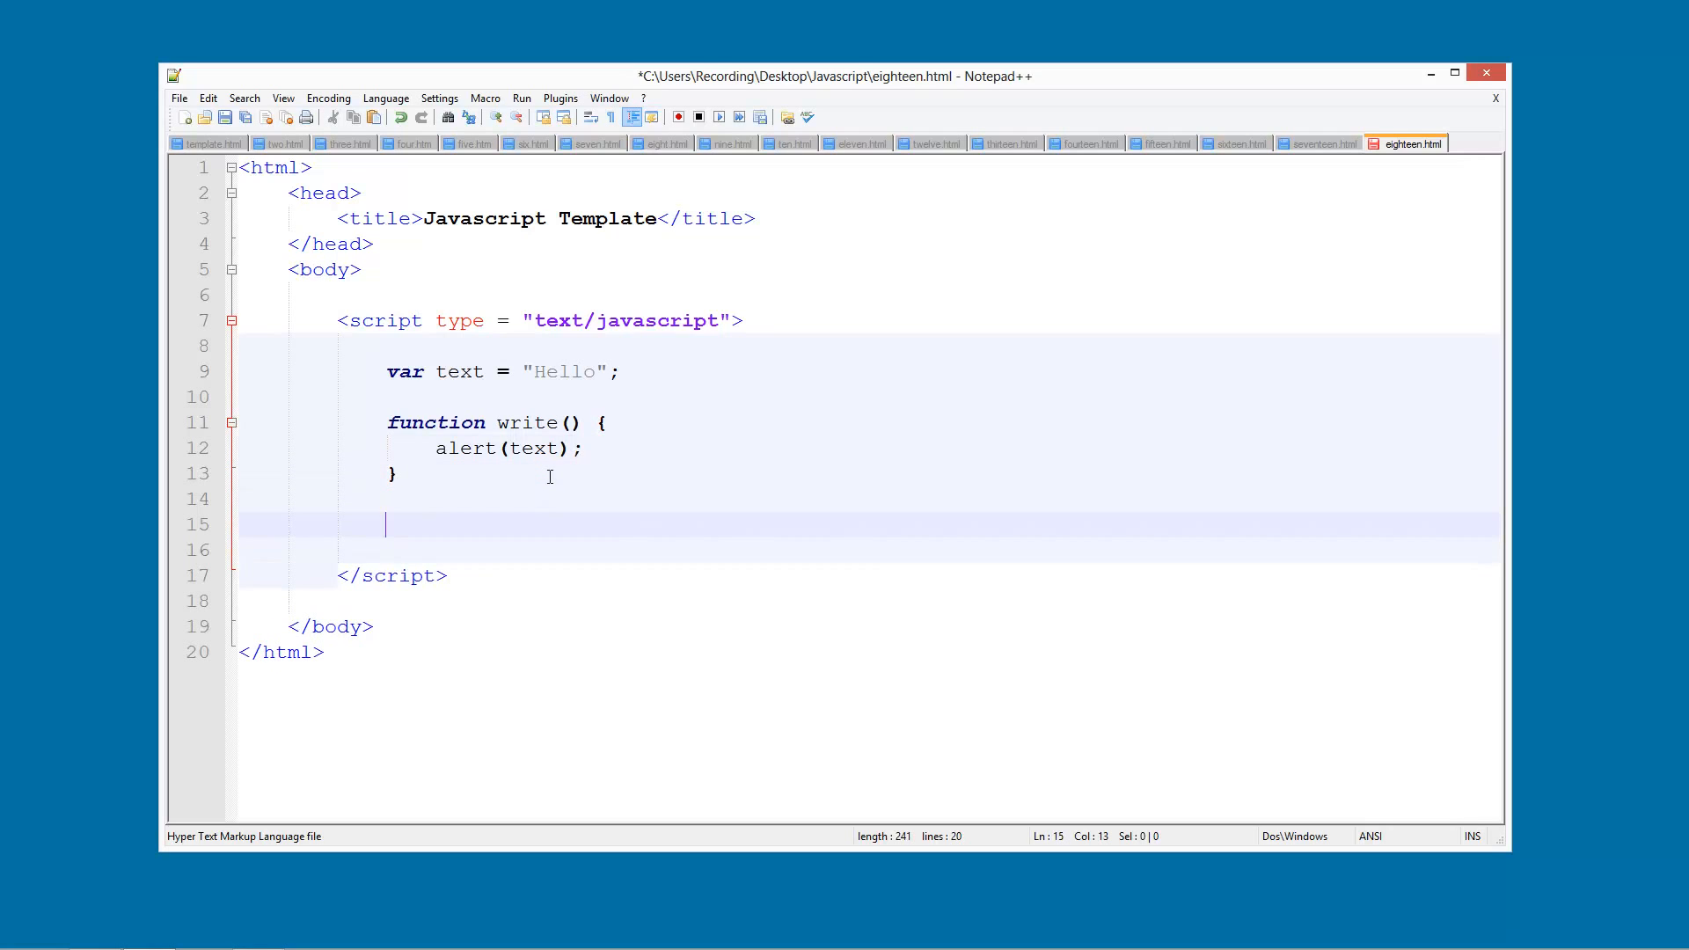
{"action": "type", "text": "w"}
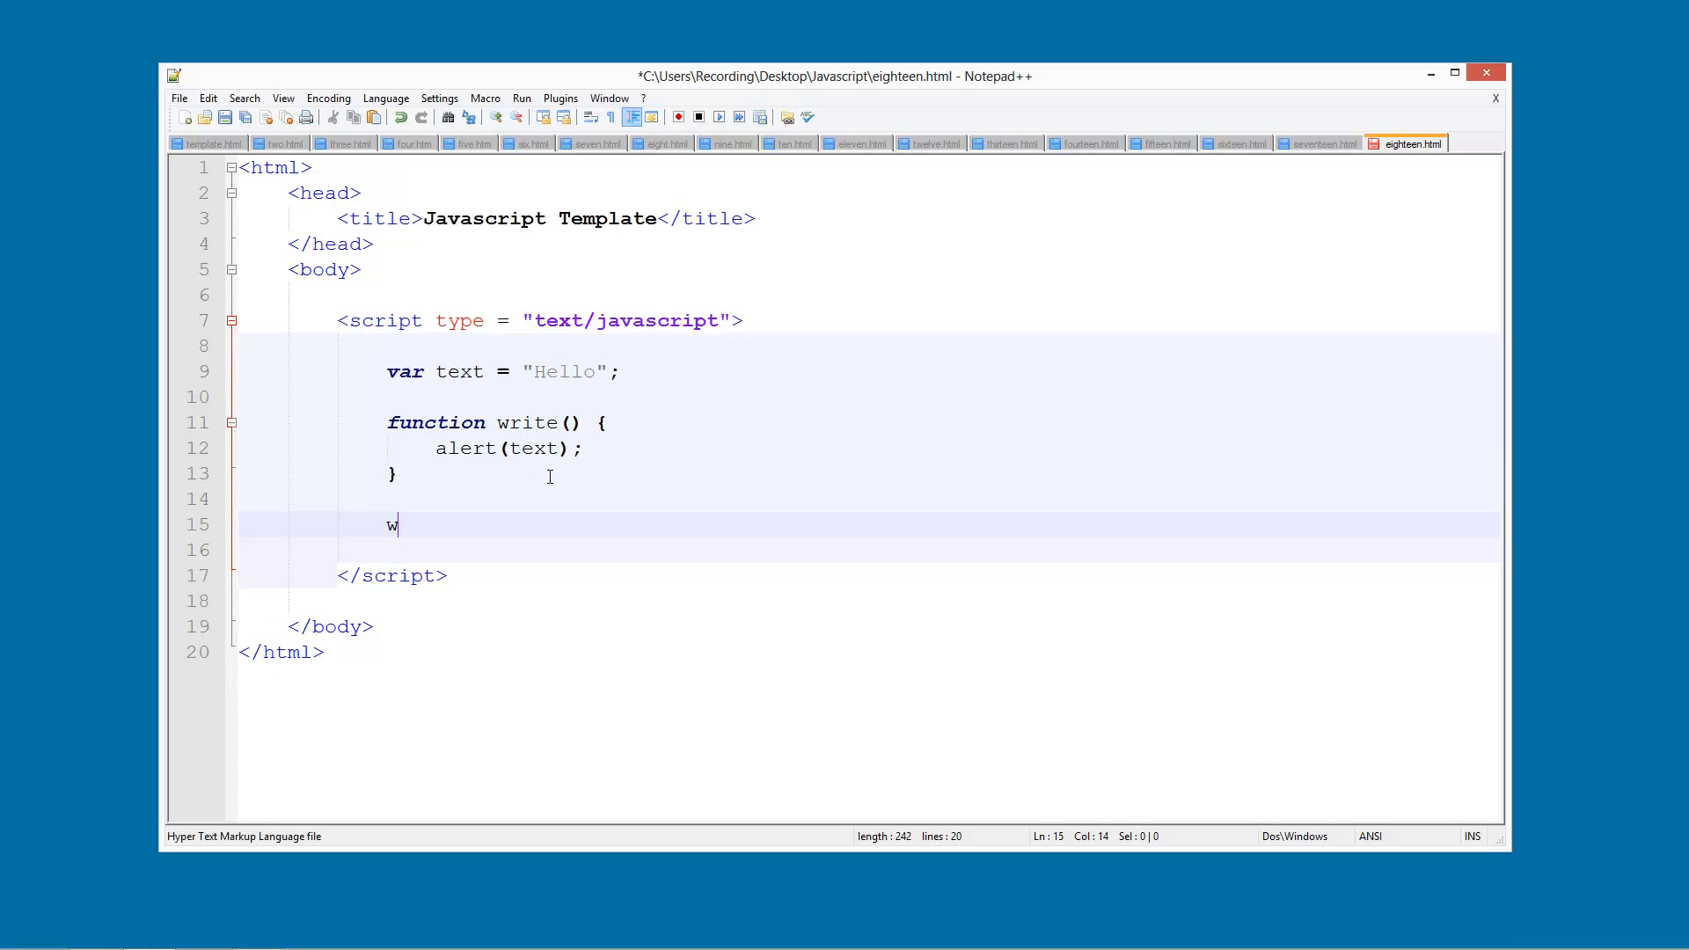
{"action": "type", "text": "rite();"}
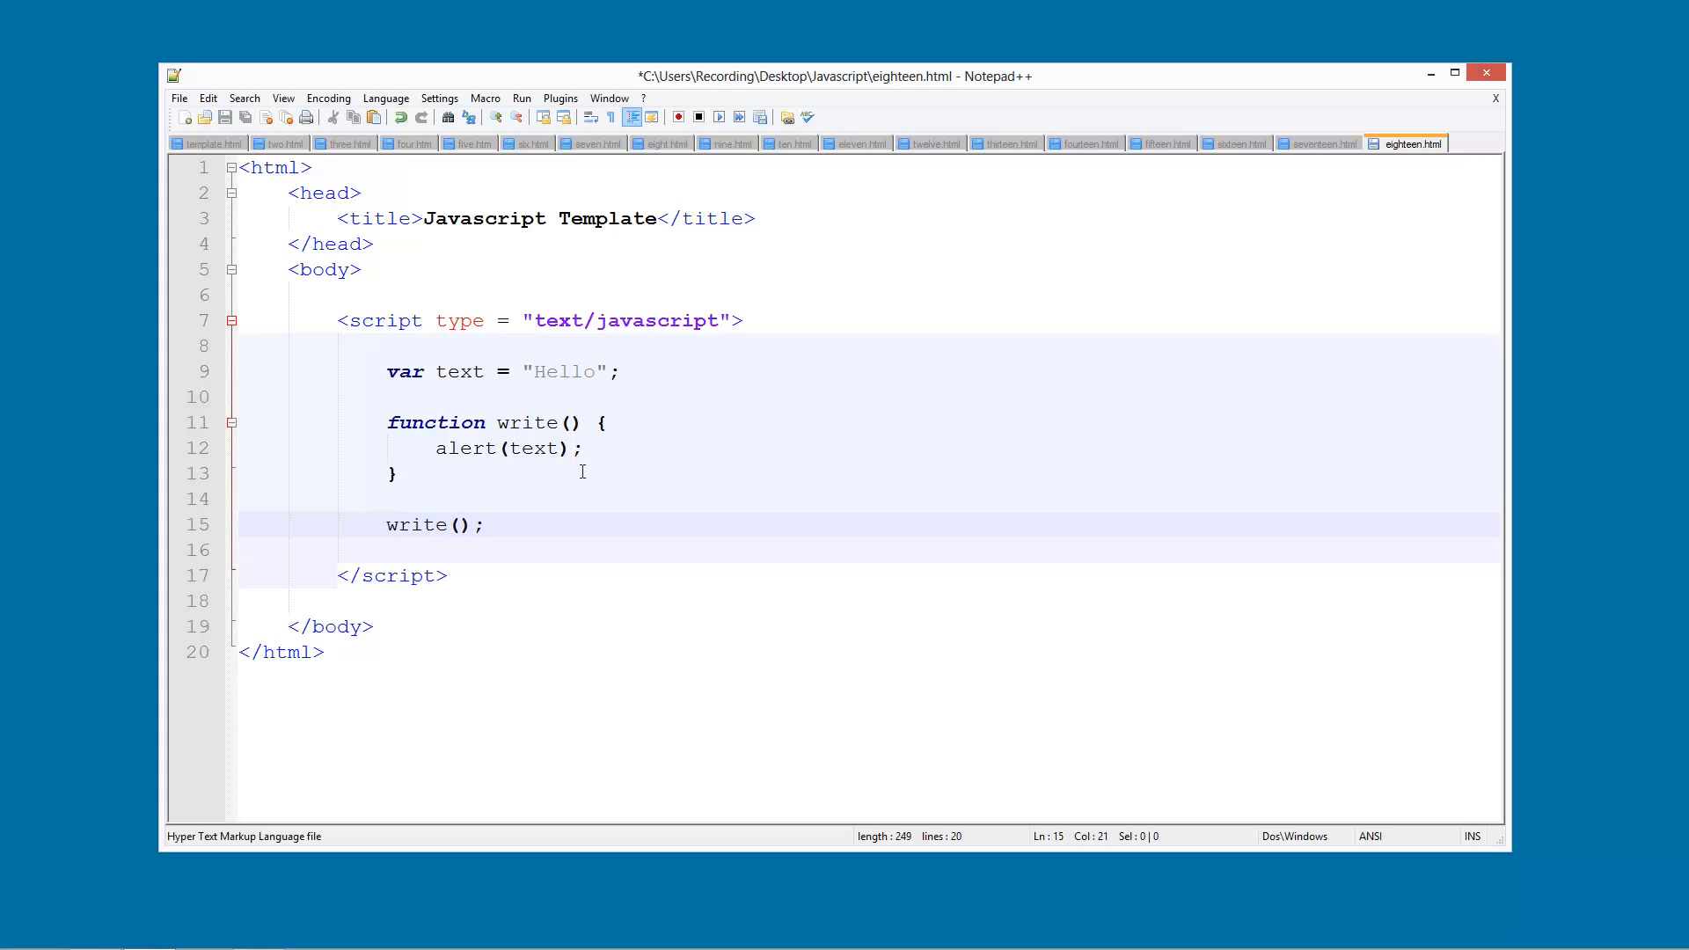
{"action": "key", "text": "ctrl+s"}
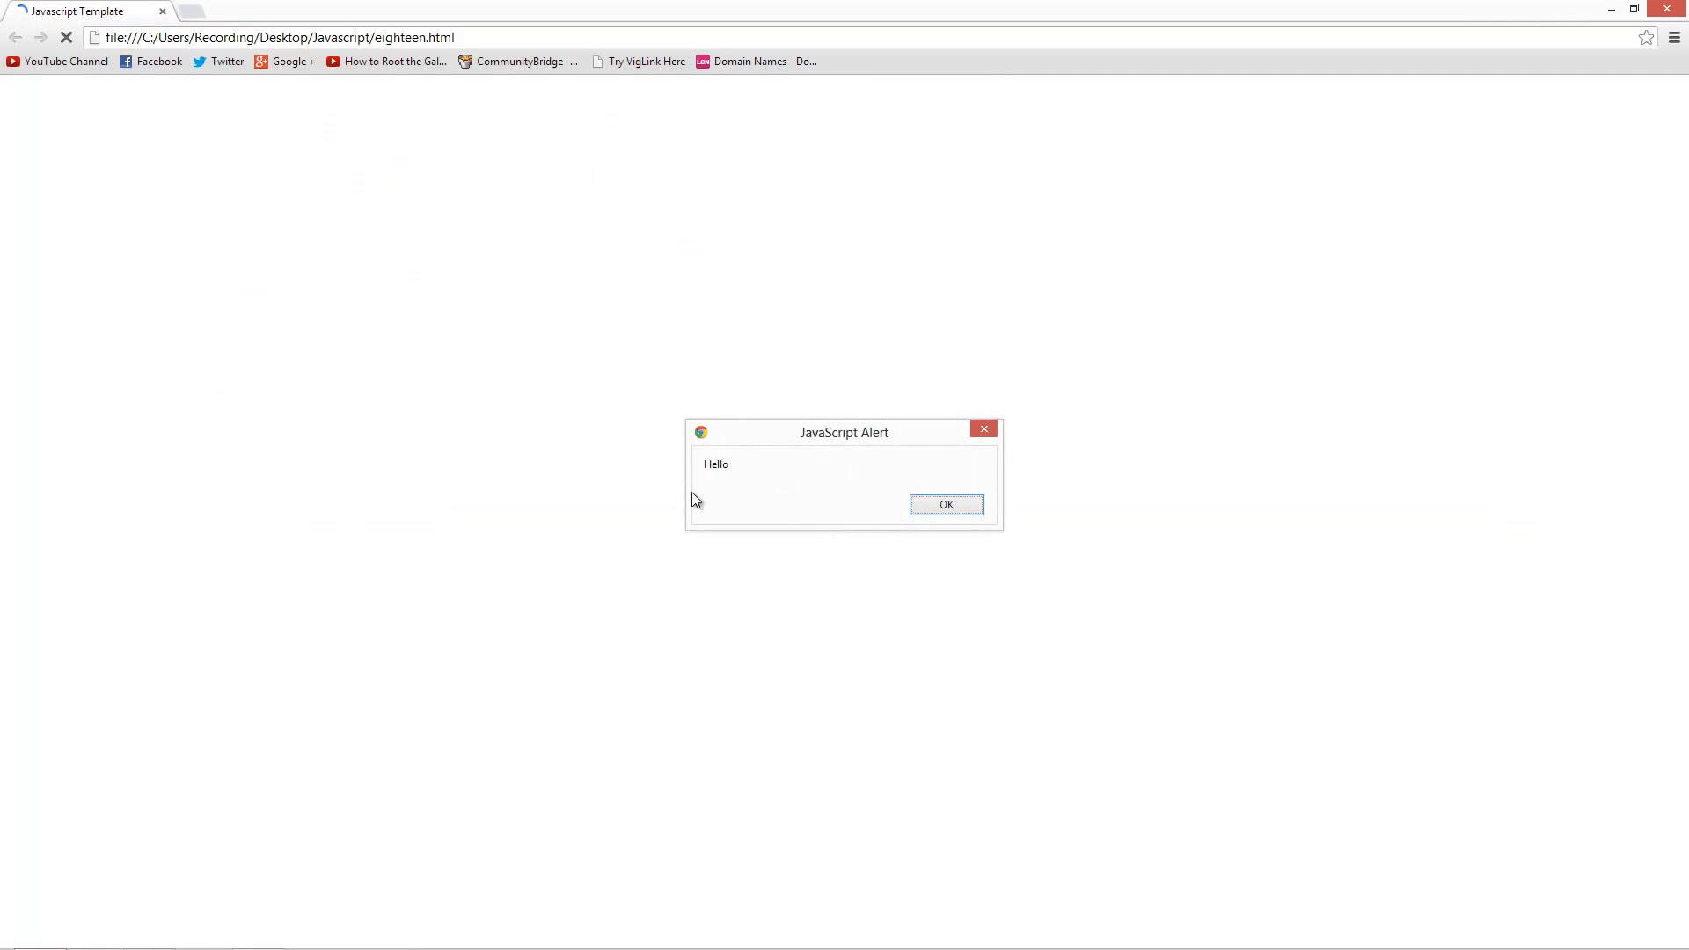
{"action": "left_click", "coordinate": [945, 505]}
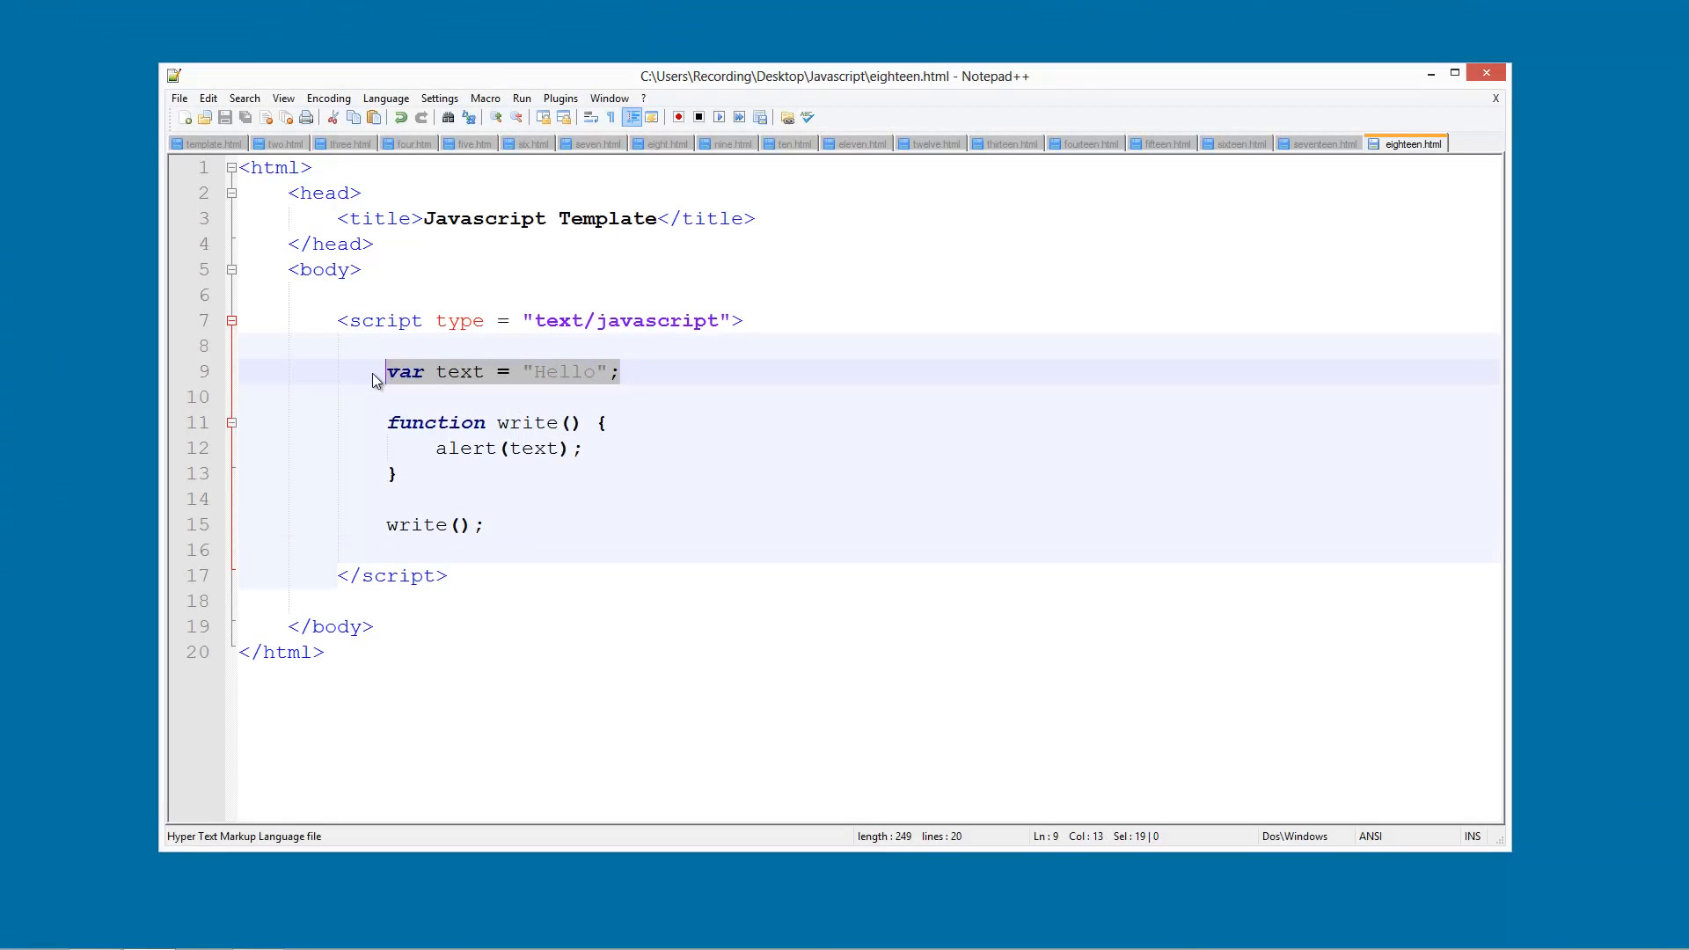
Step: Replace the write(); call below the function with alert(text);
{"action": "left_click", "coordinate": [604, 449]}
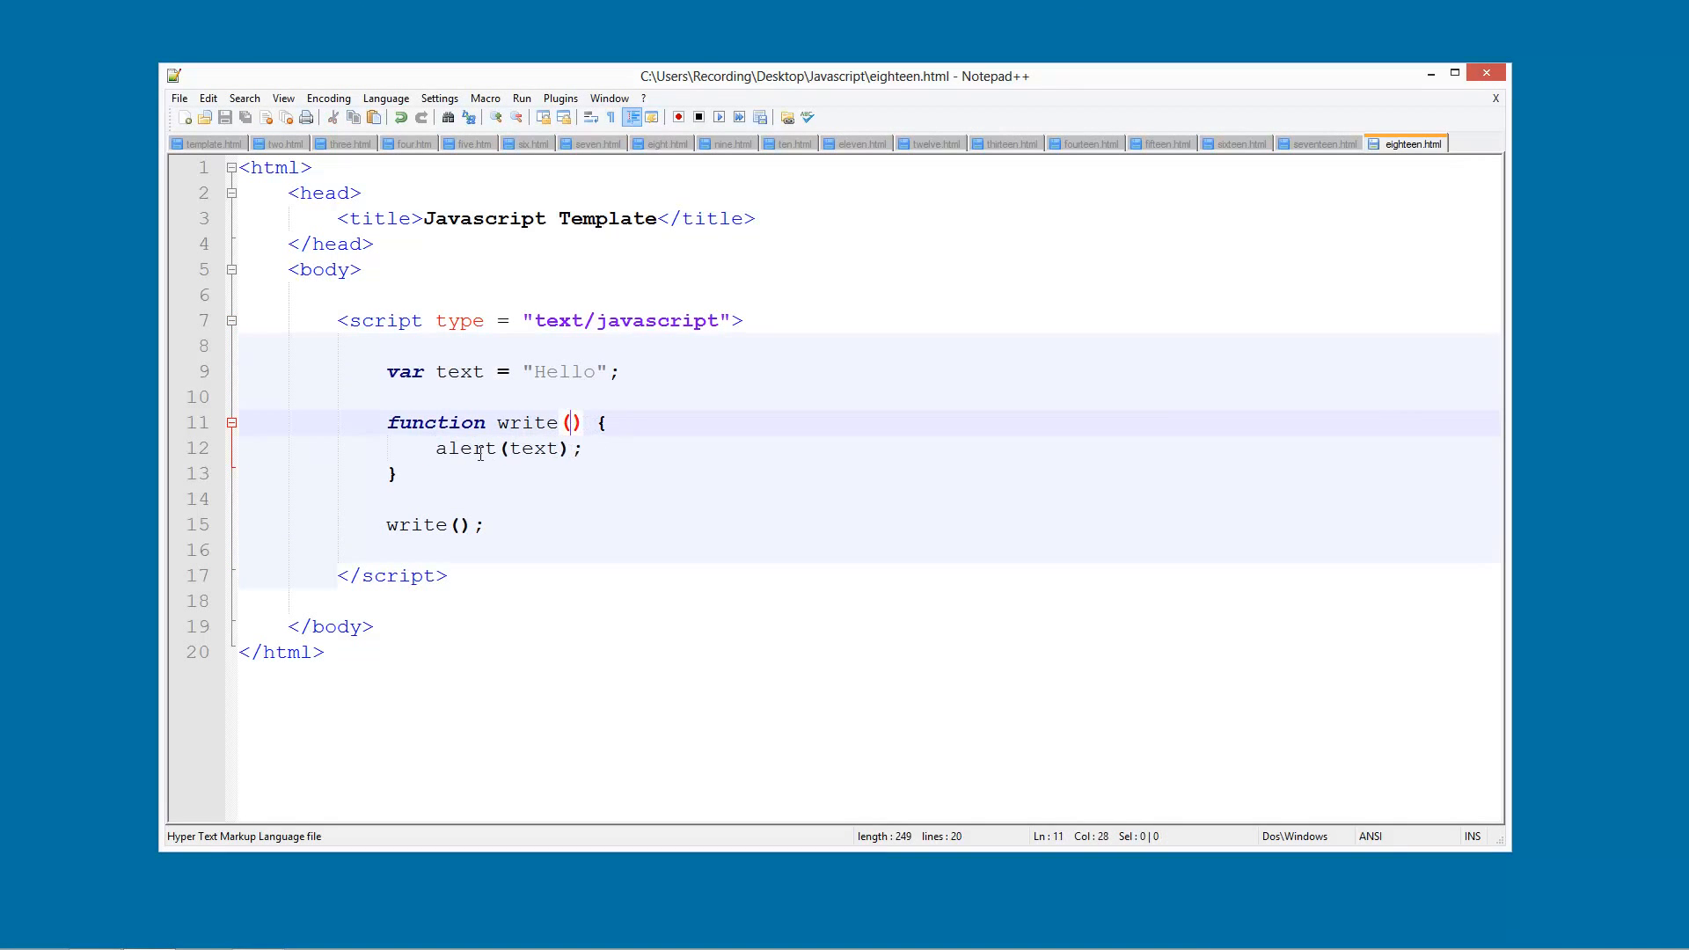
{"action": "key", "text": "enter"}
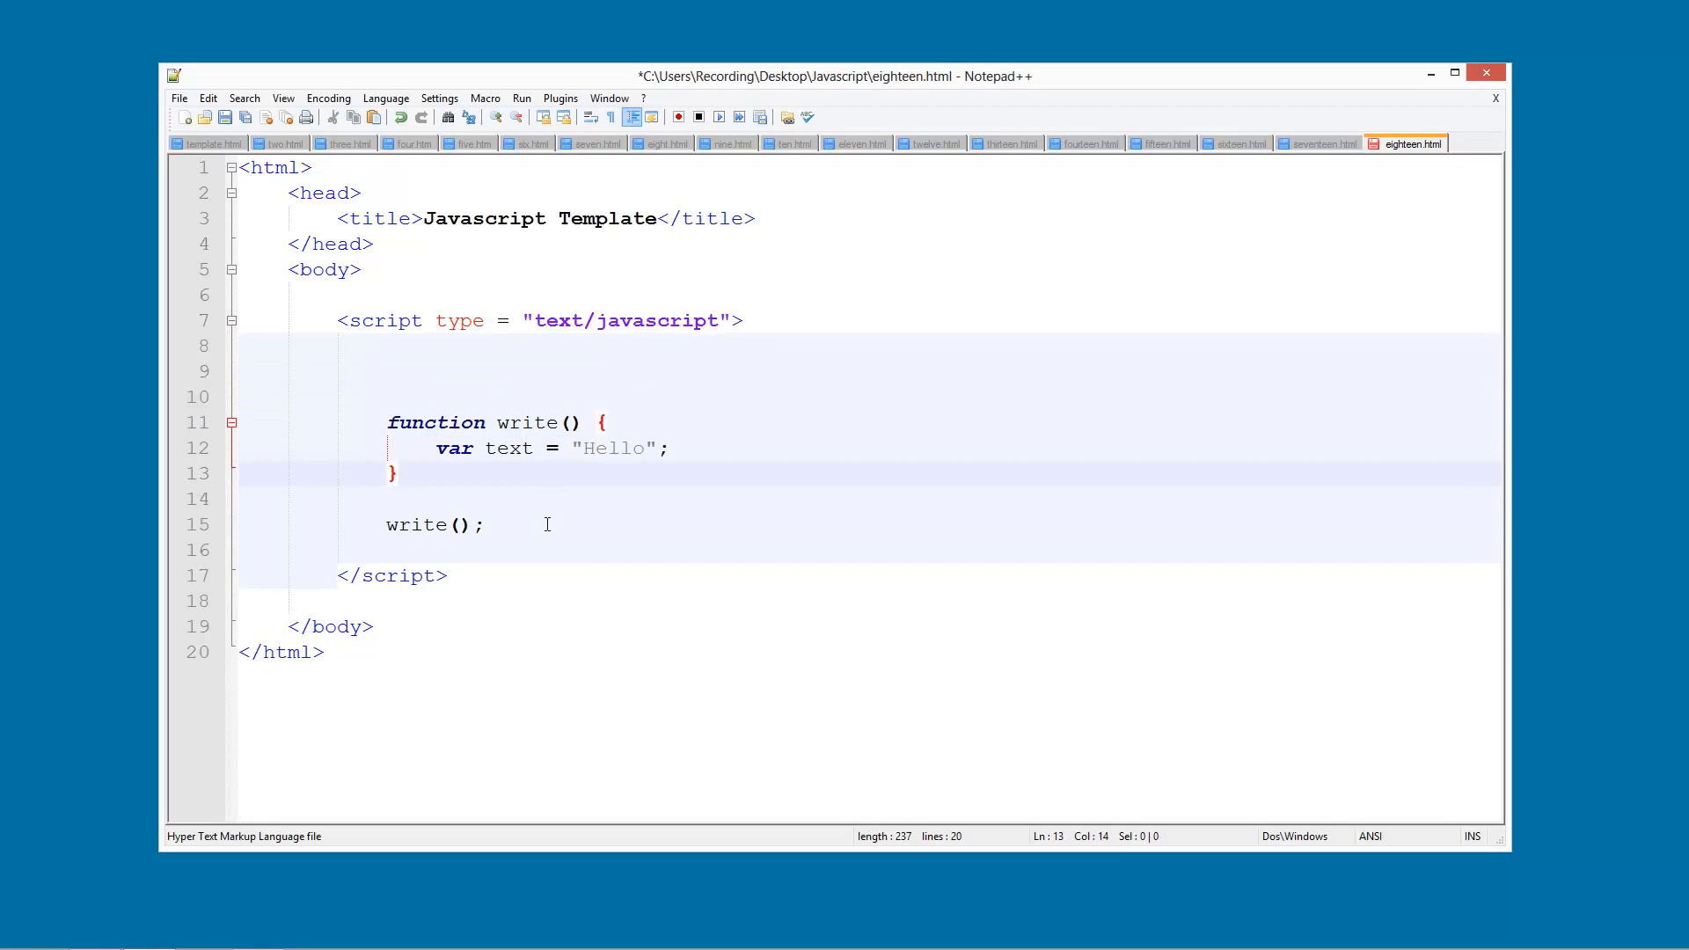
{"action": "type", "text": "a"}
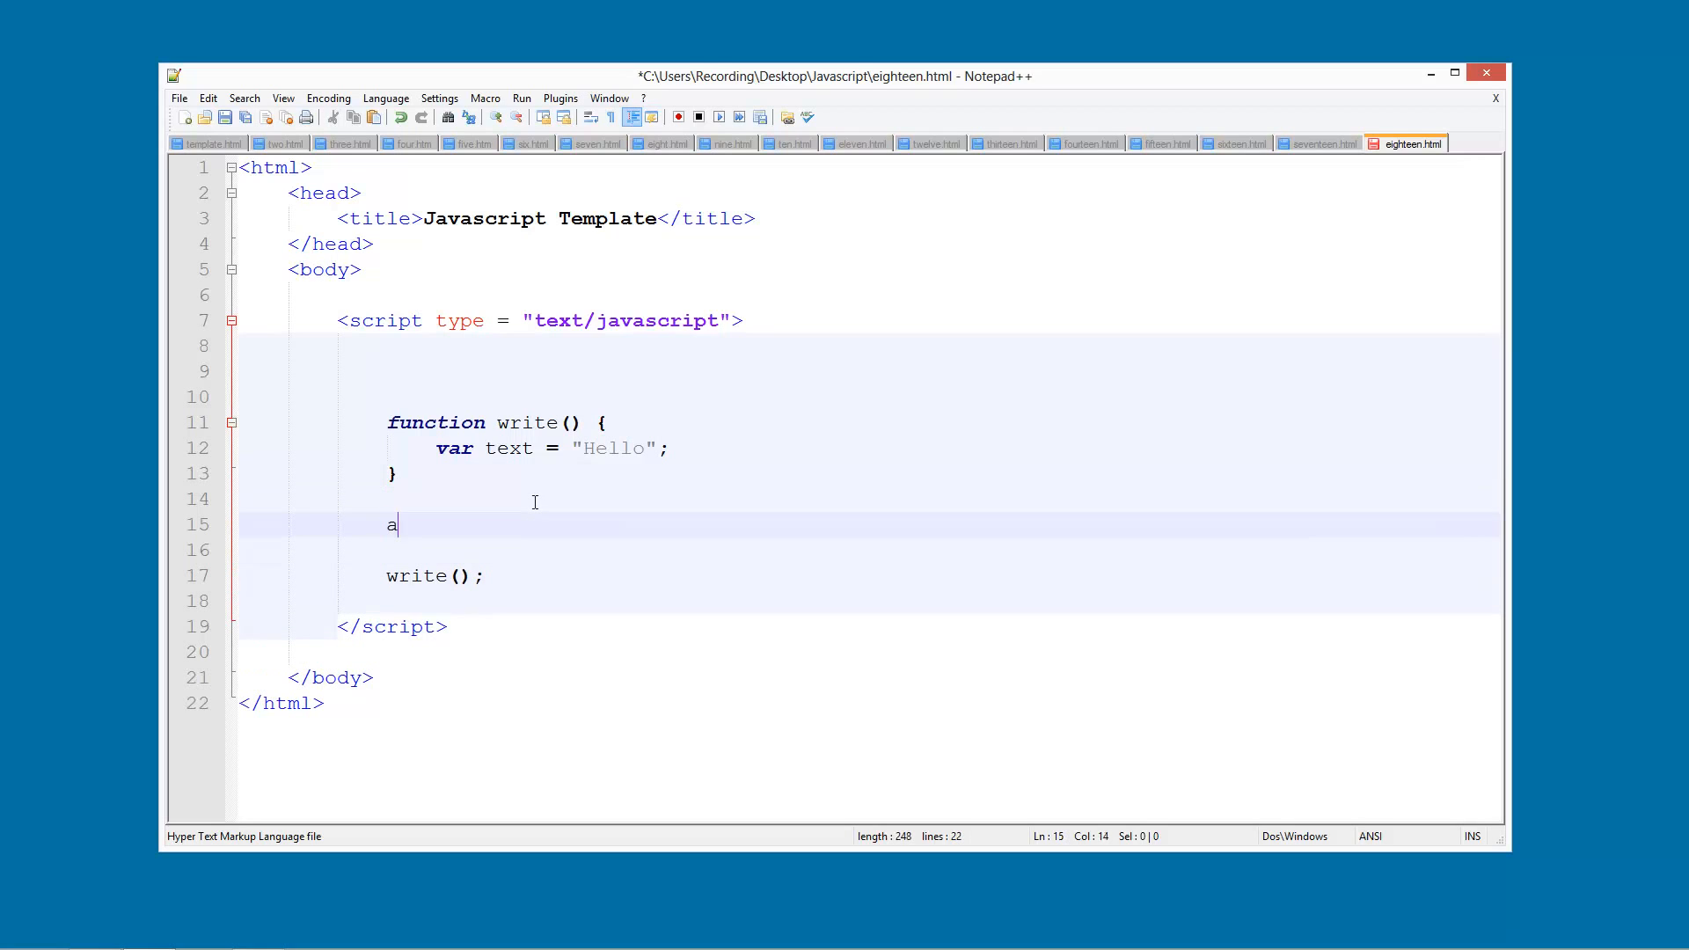
{"action": "type", "text": "lert()"}
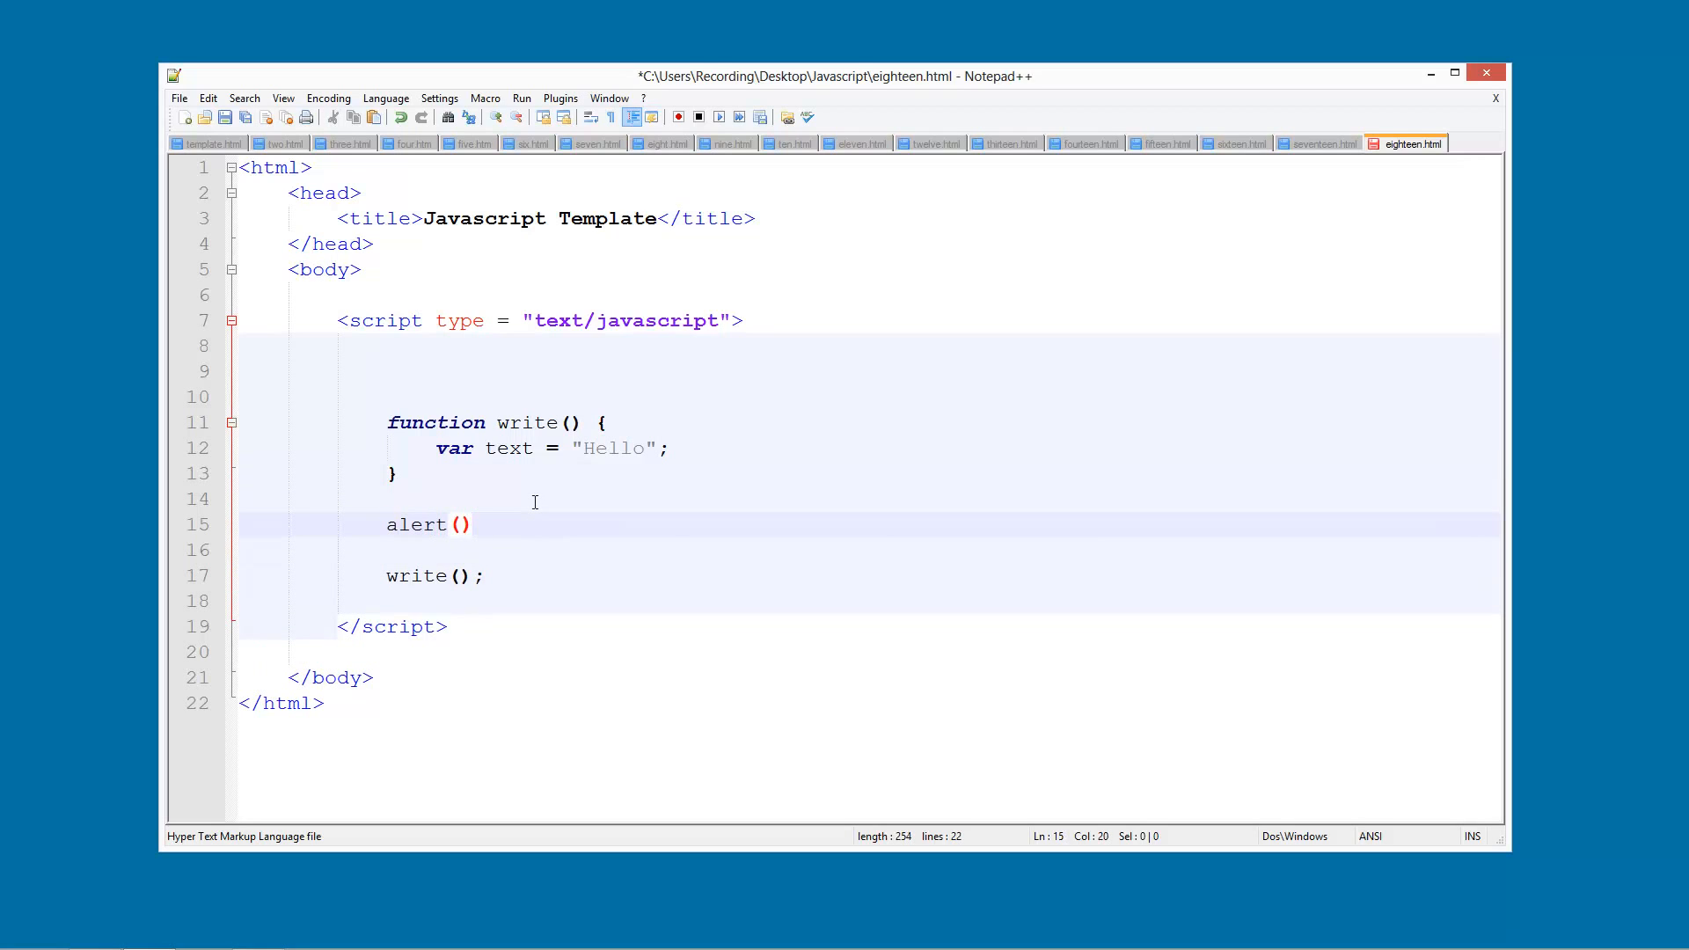
{"action": "double_click", "coordinate": [417, 575]}
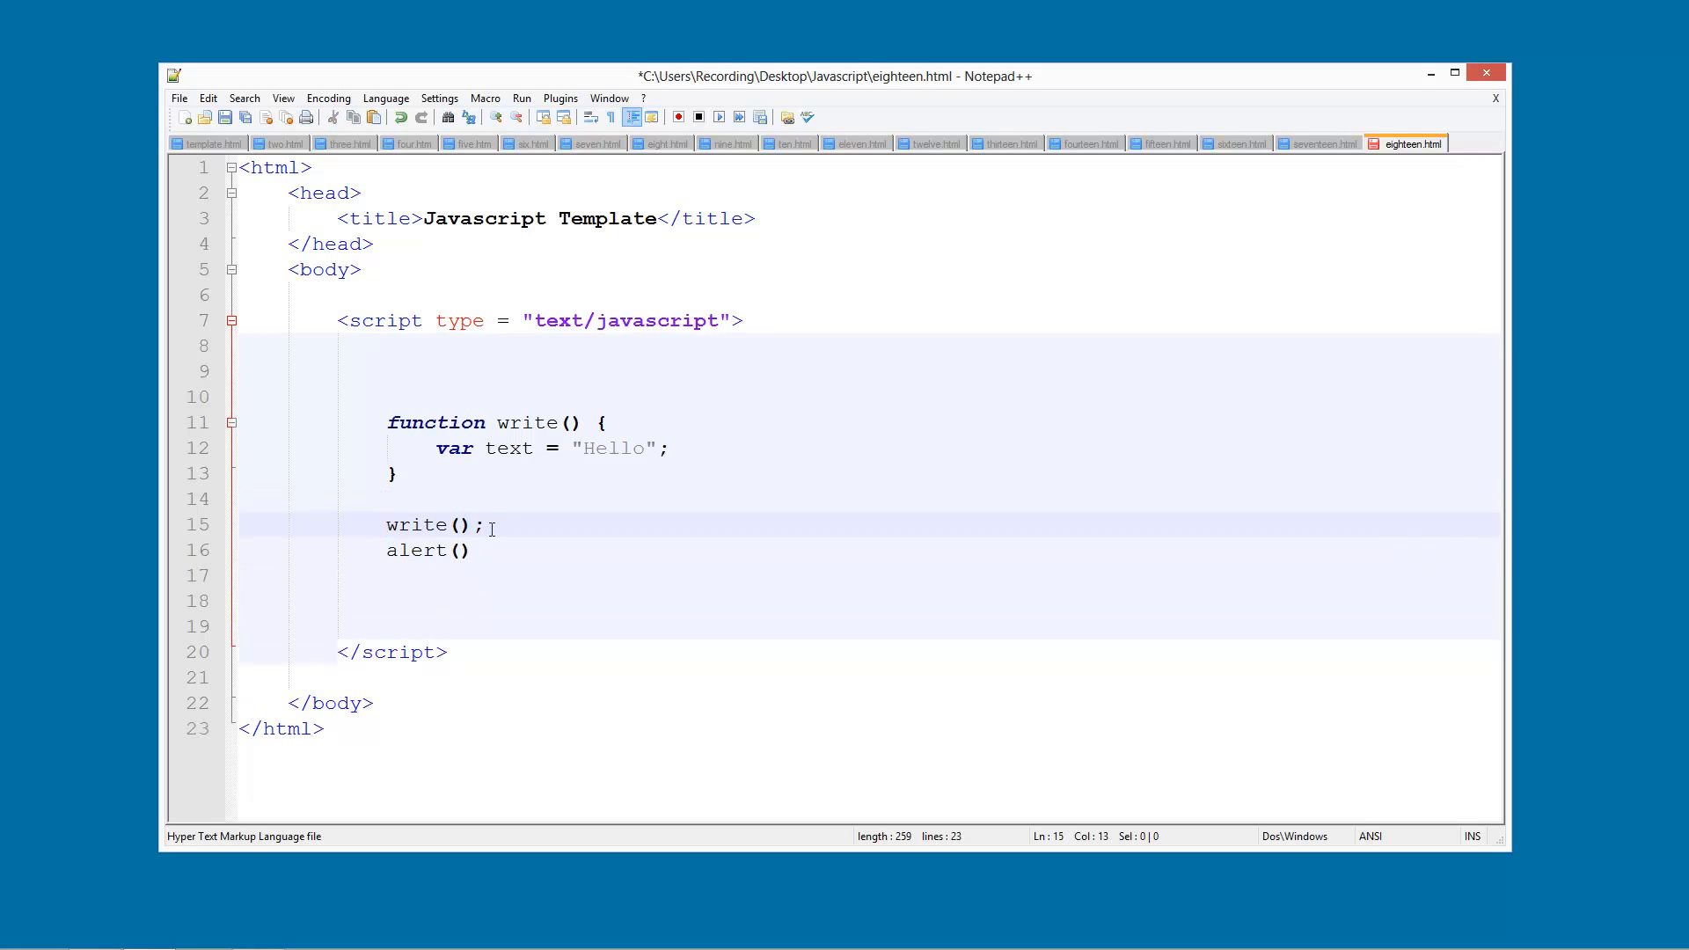
{"action": "key", "text": "Delete"}
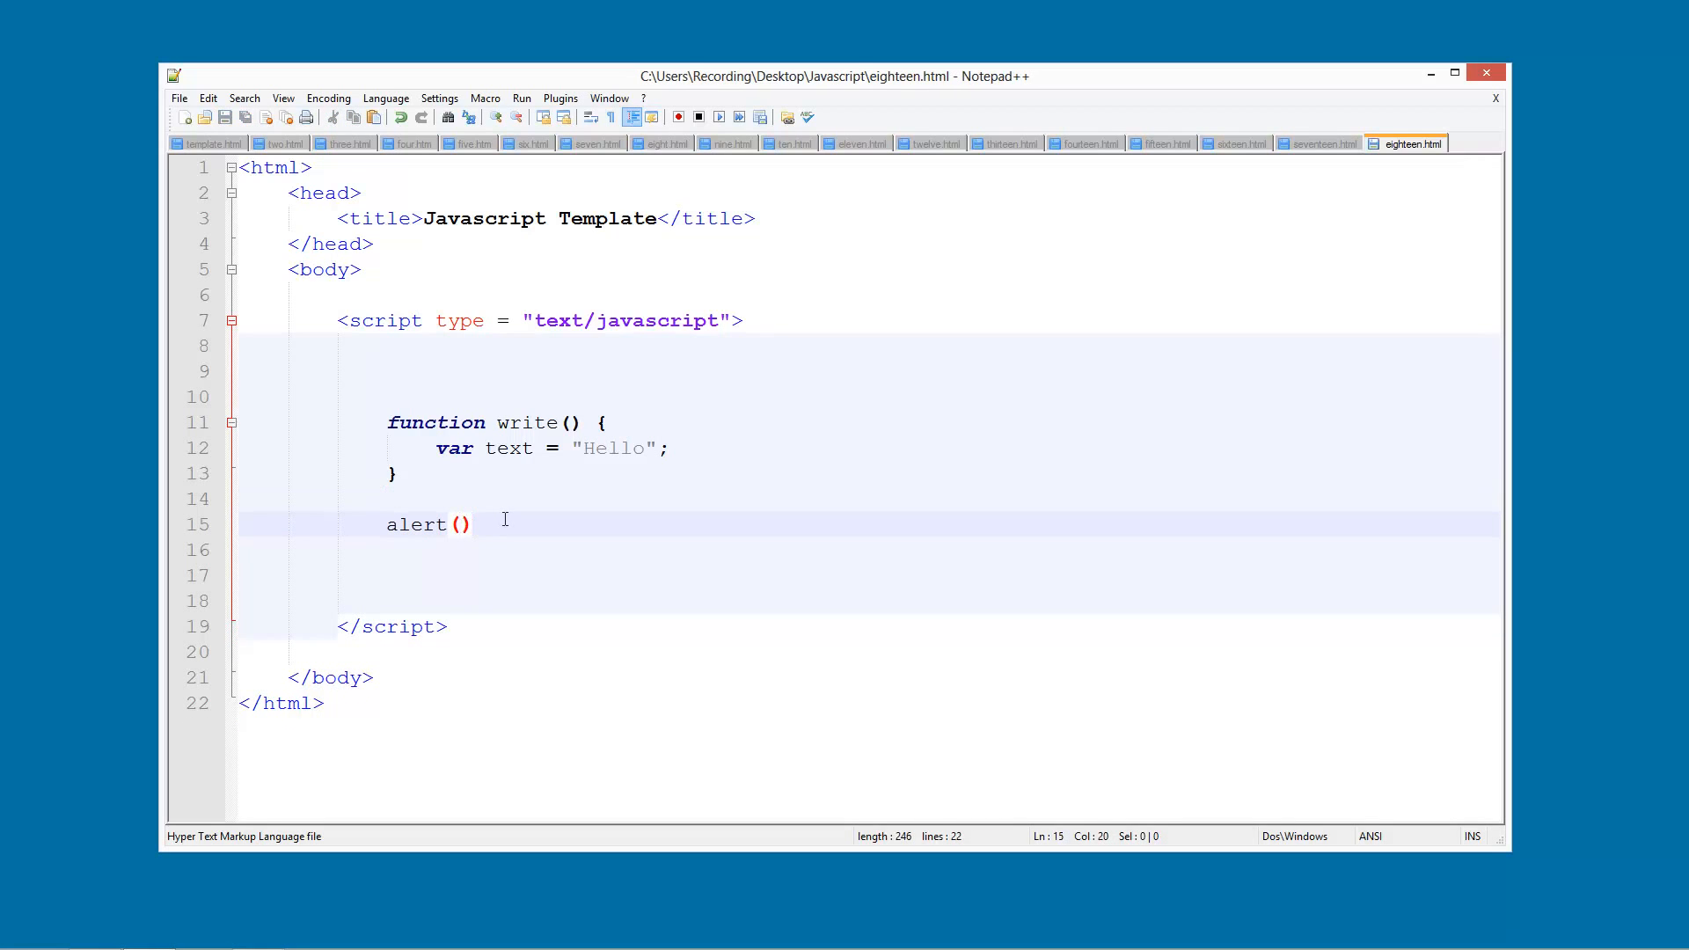
{"action": "type", "text": ";"}
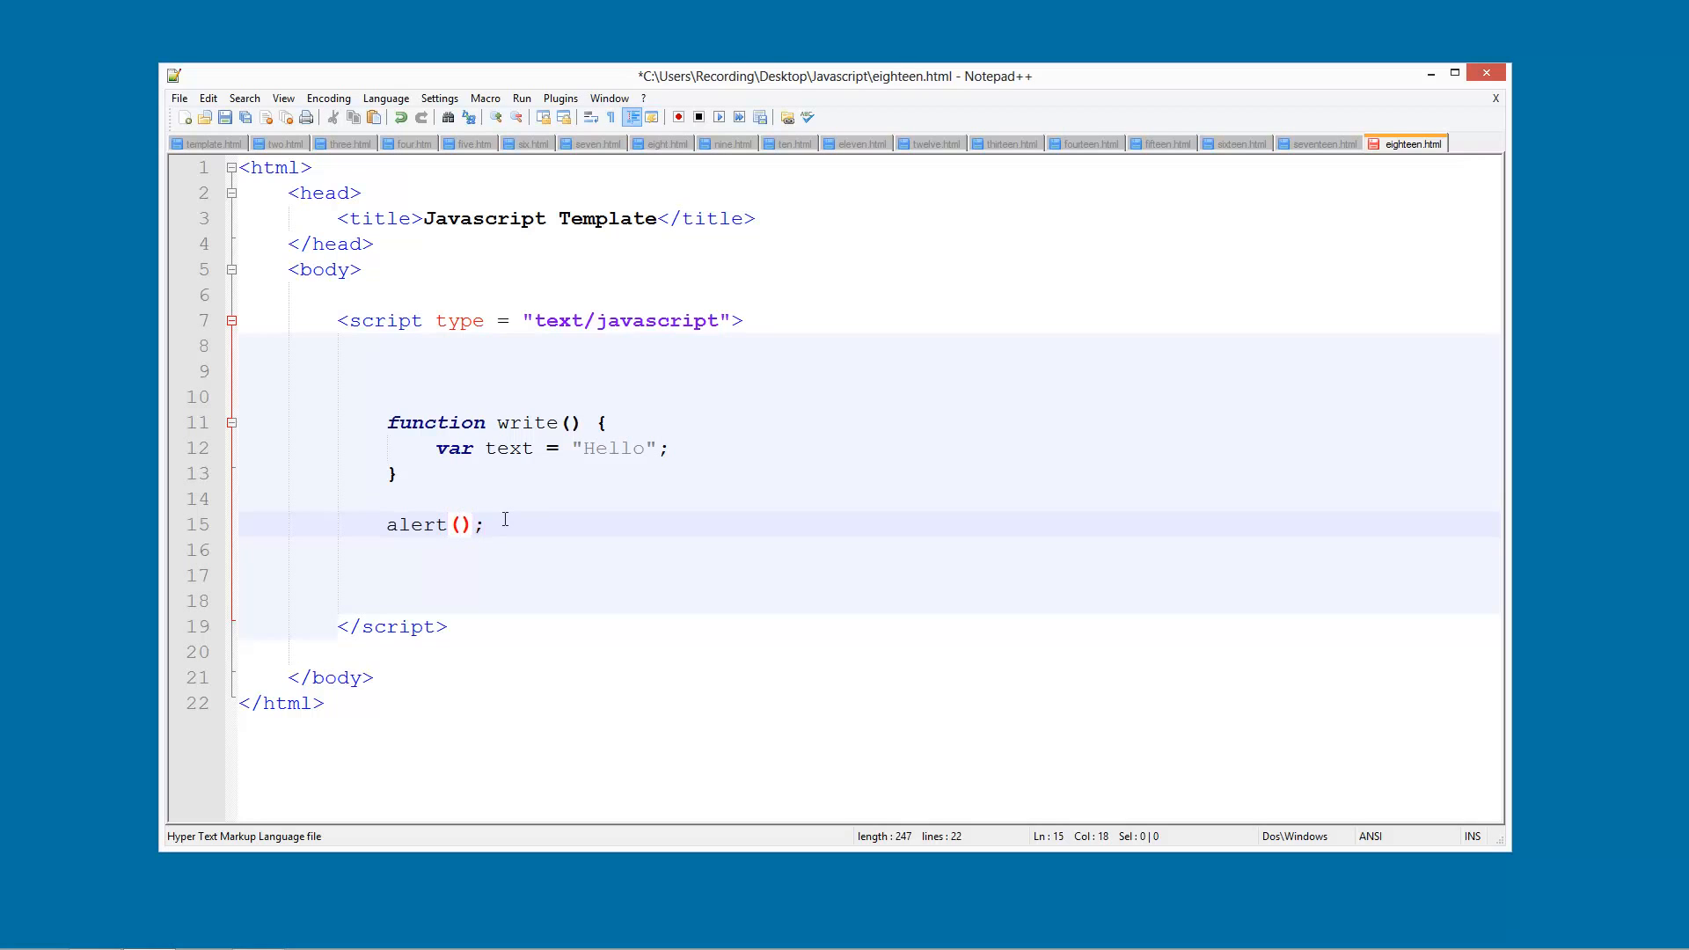
{"action": "type", "text": "text"}
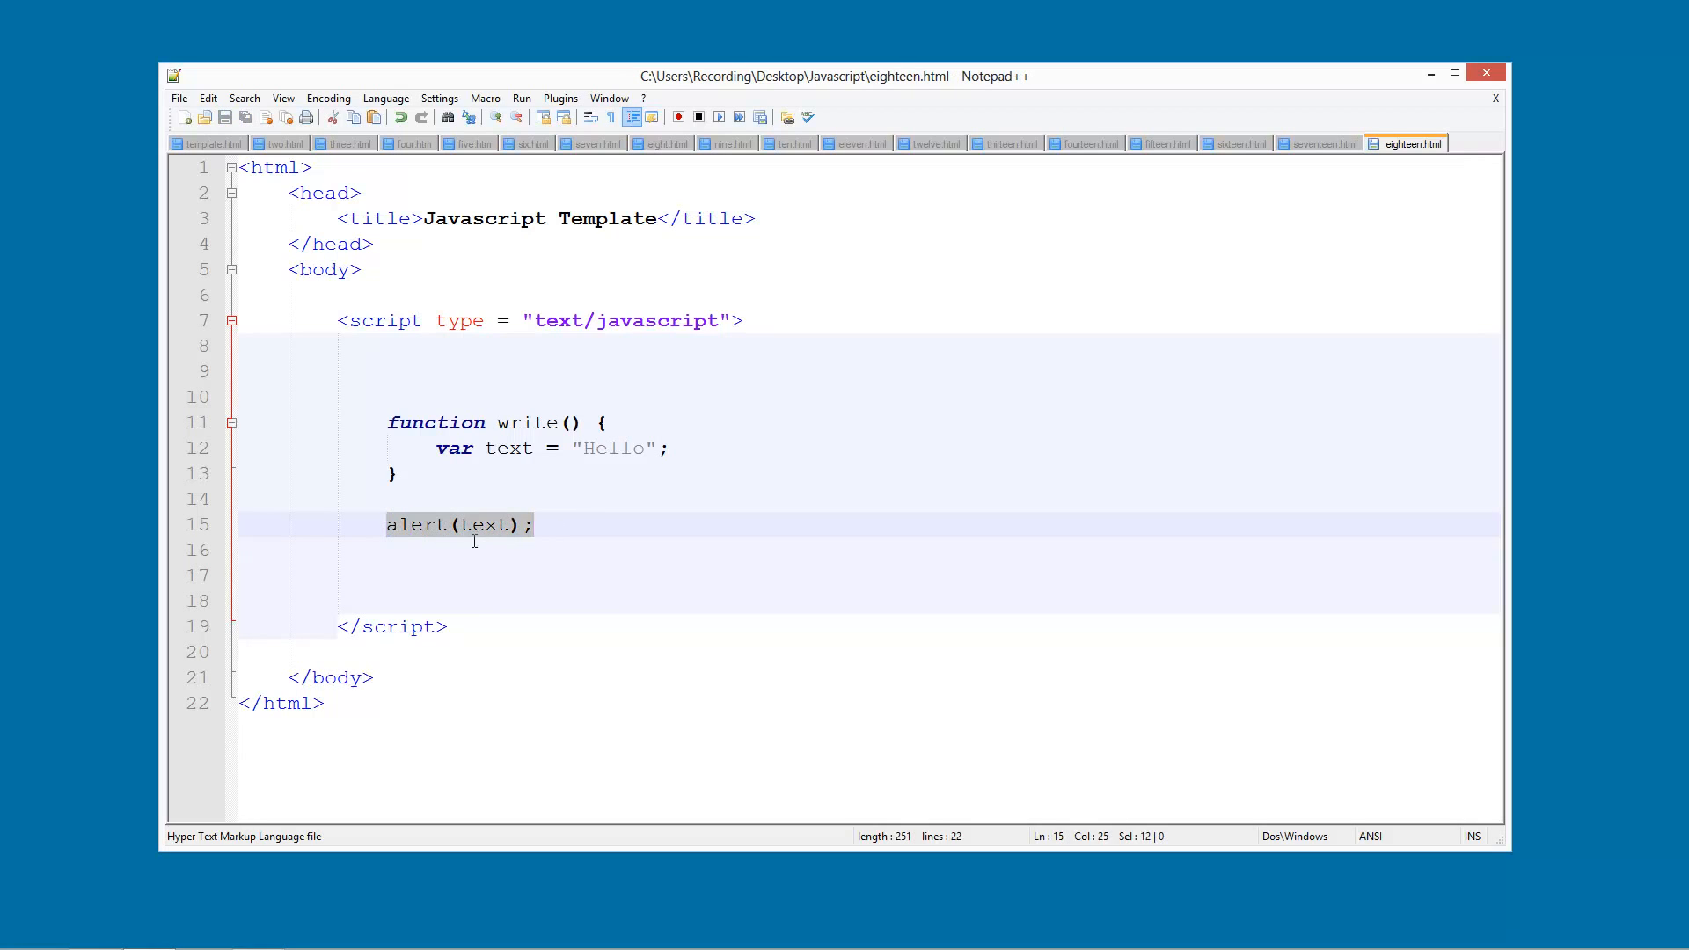
Step: Save and launch the page in the browser, then return to the text = "Hello" declaration line
{"action": "left_click", "coordinate": [385, 524]}
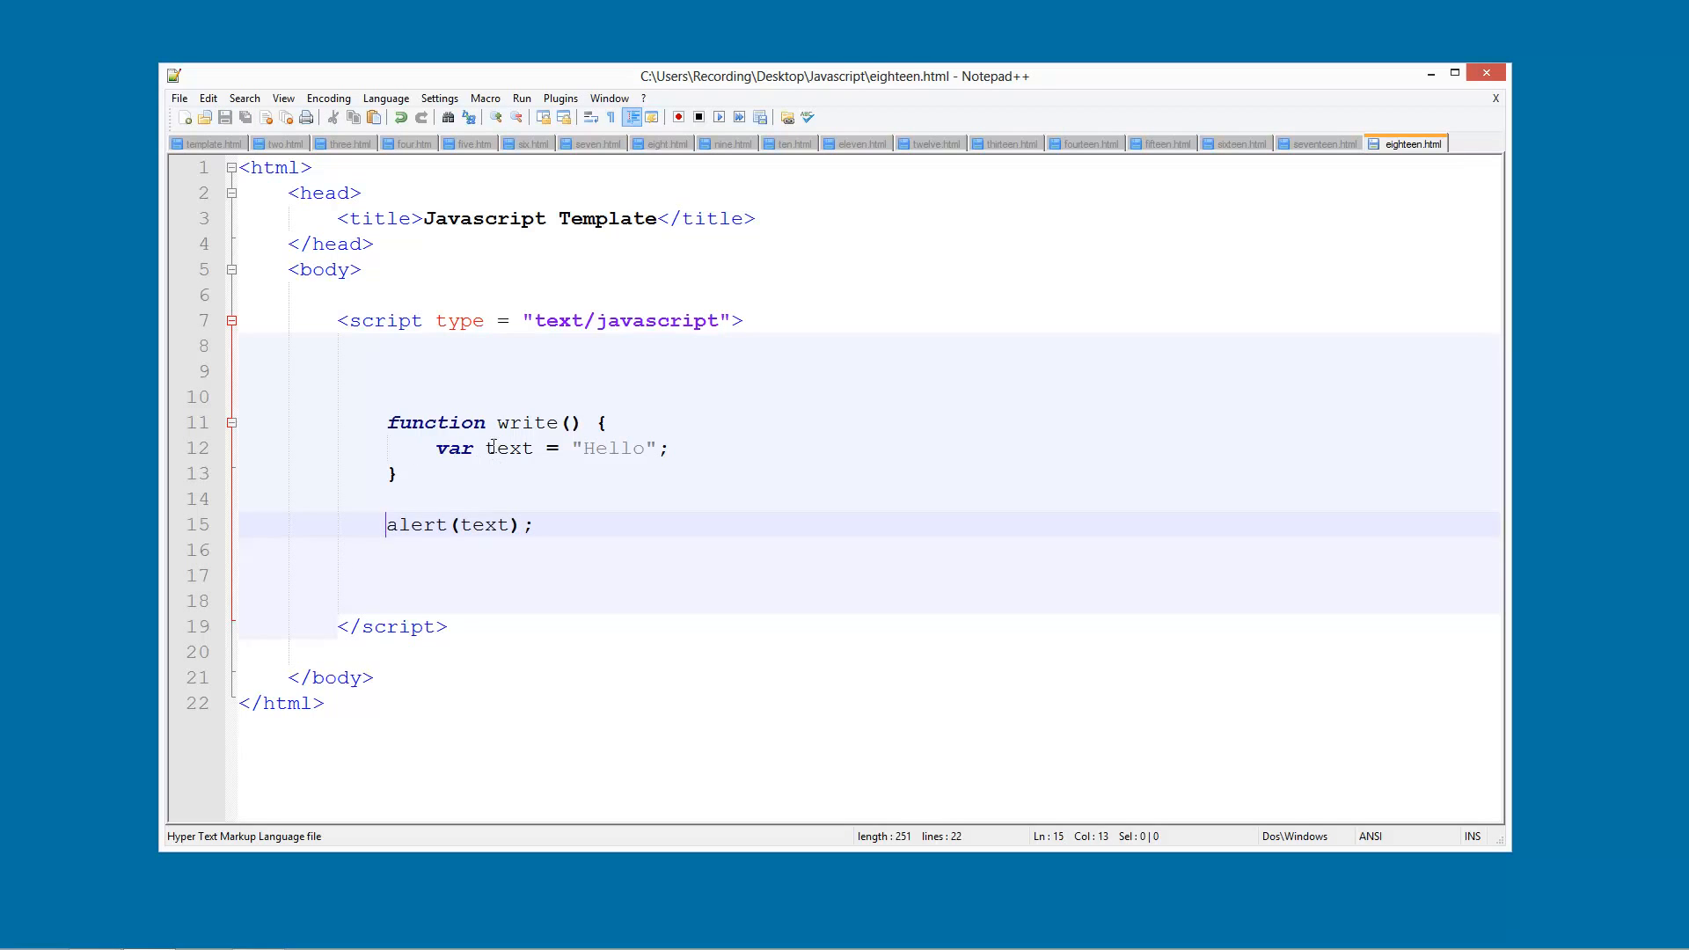
{"action": "left_click_drag", "start_coordinate": [487, 448], "coordinate": [669, 449]}
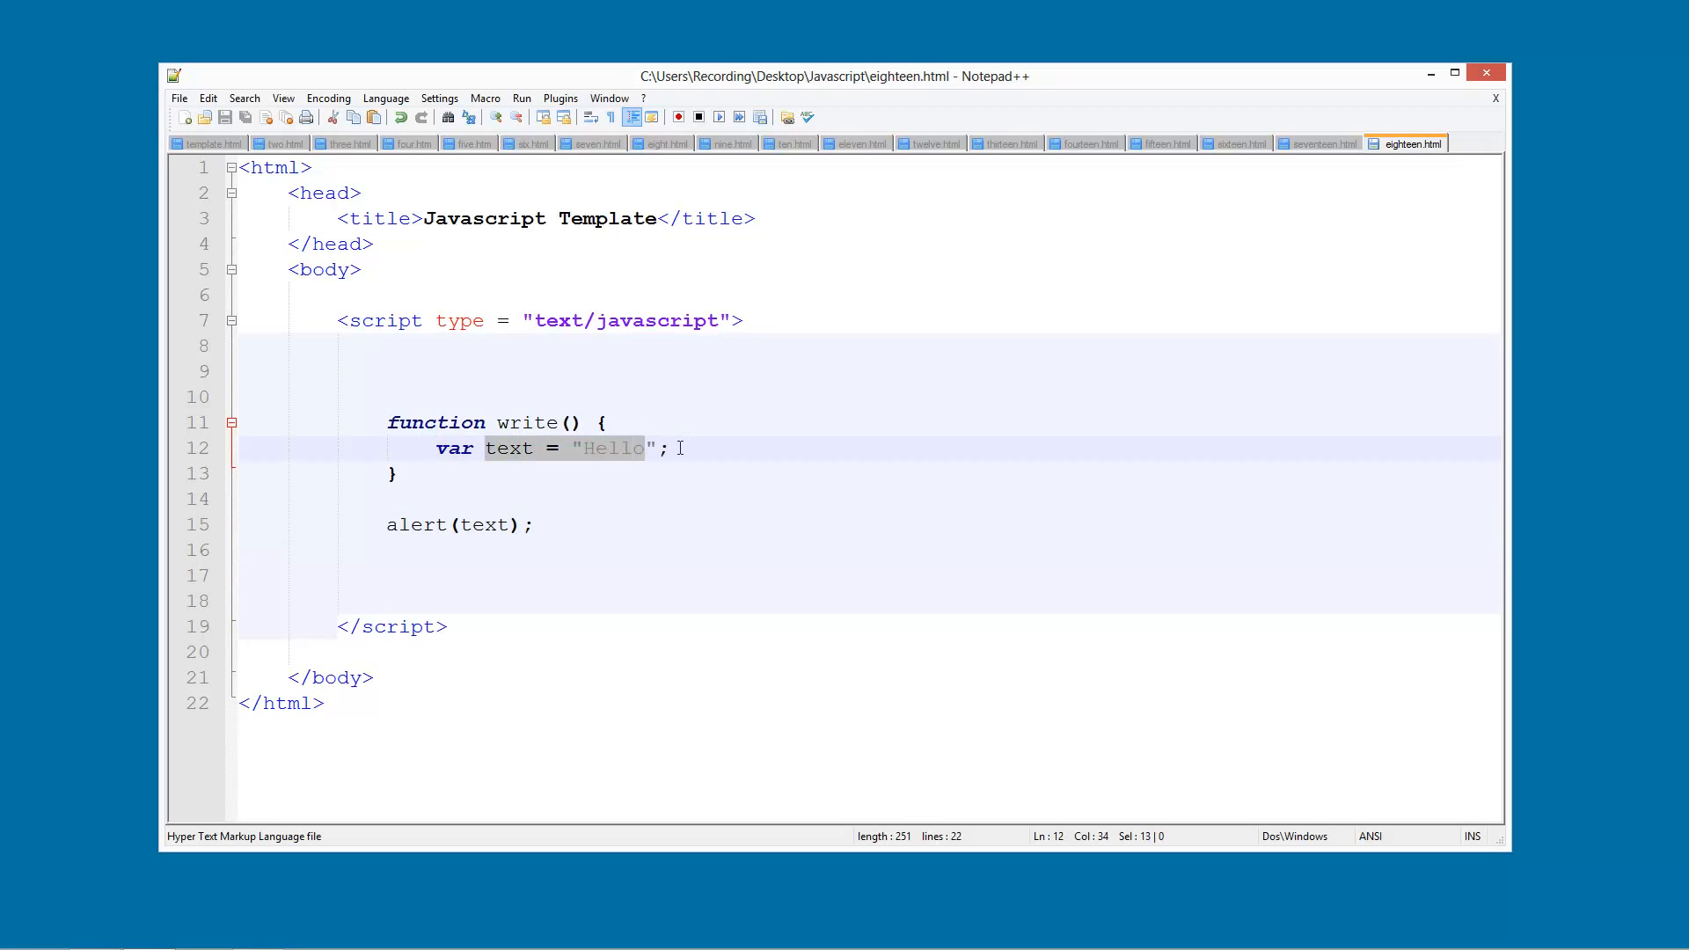
{"action": "left_click", "coordinate": [520, 99]}
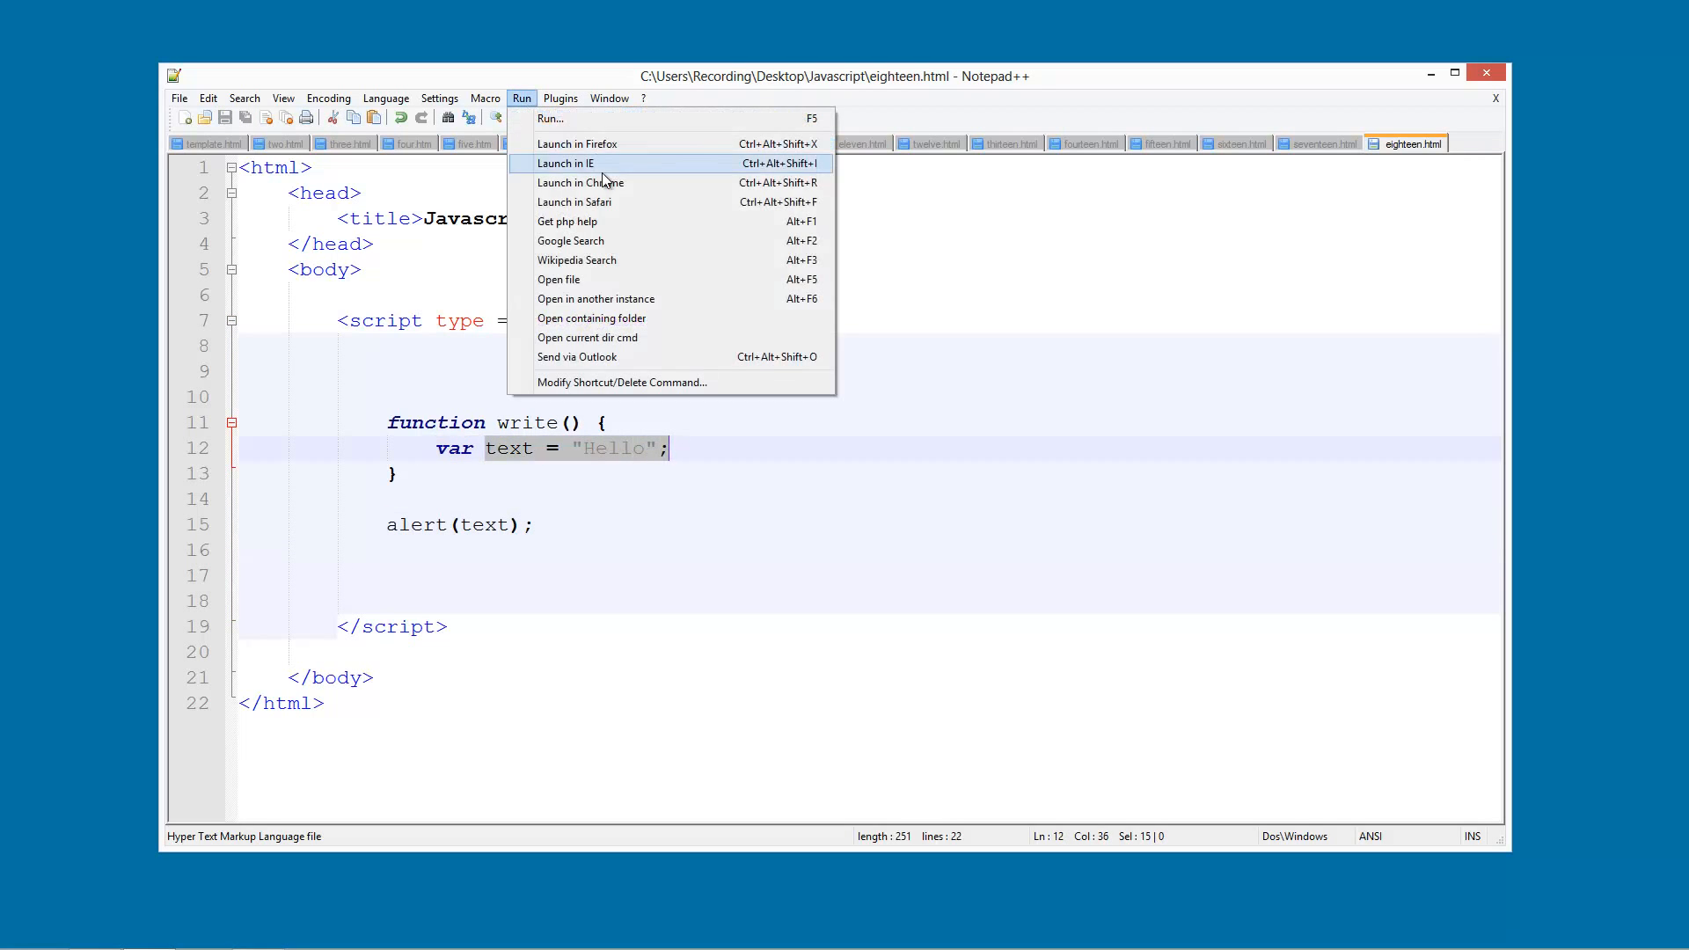
{"action": "left_click", "coordinate": [578, 181]}
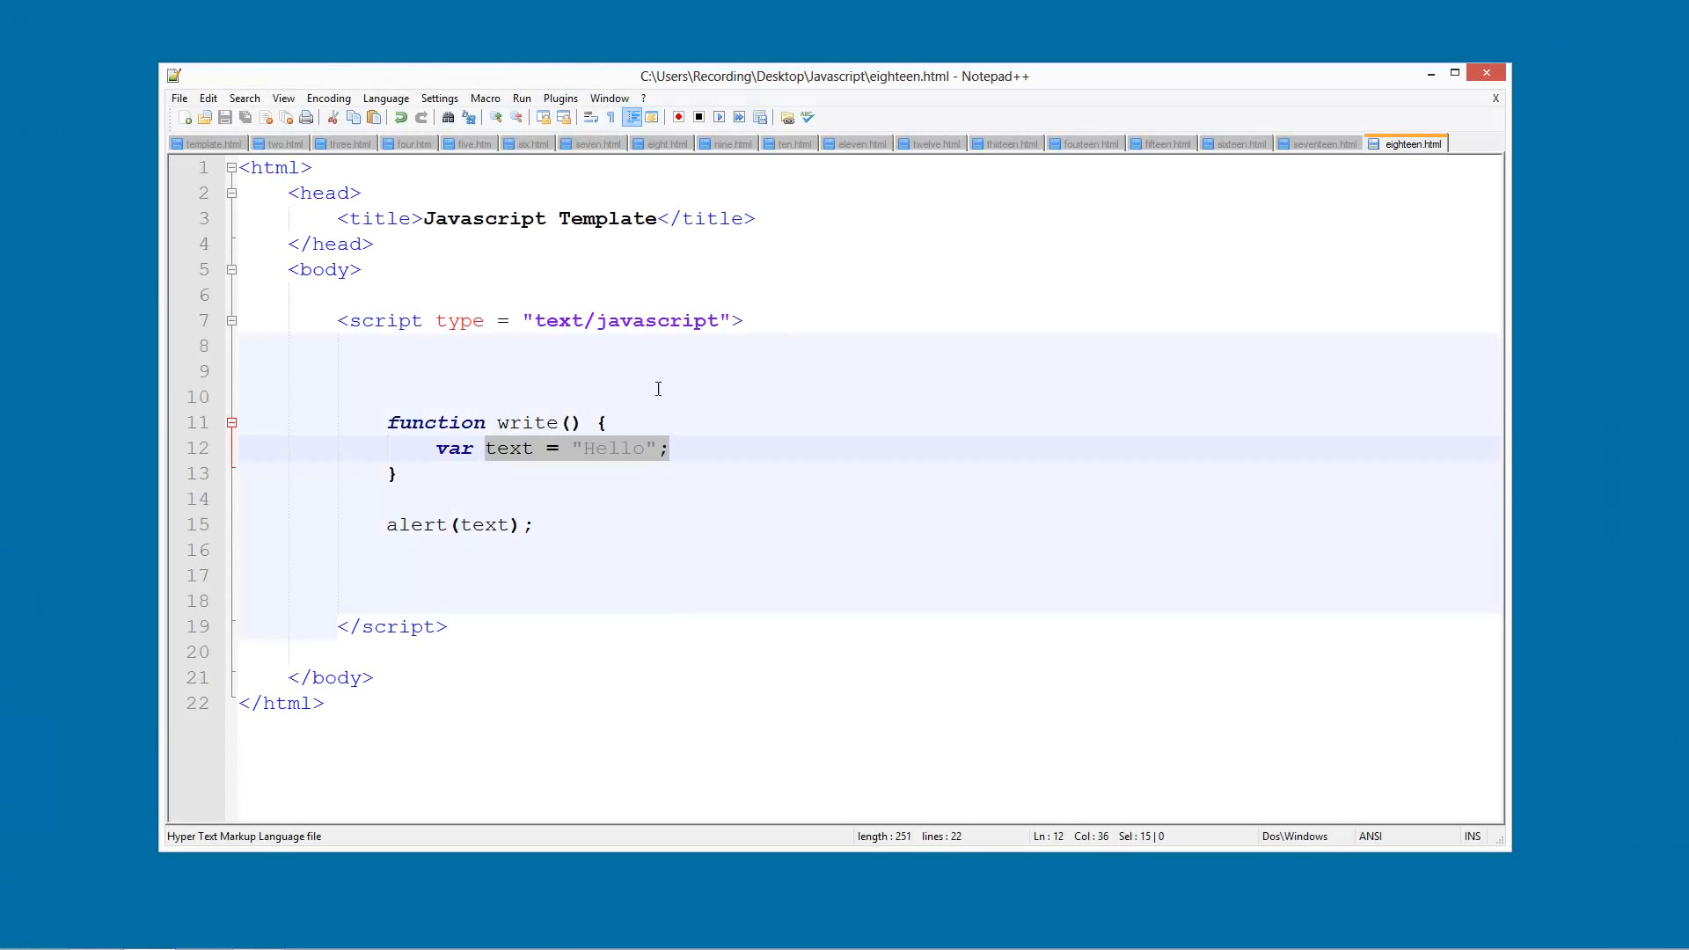
{"action": "left_click", "coordinate": [673, 448]}
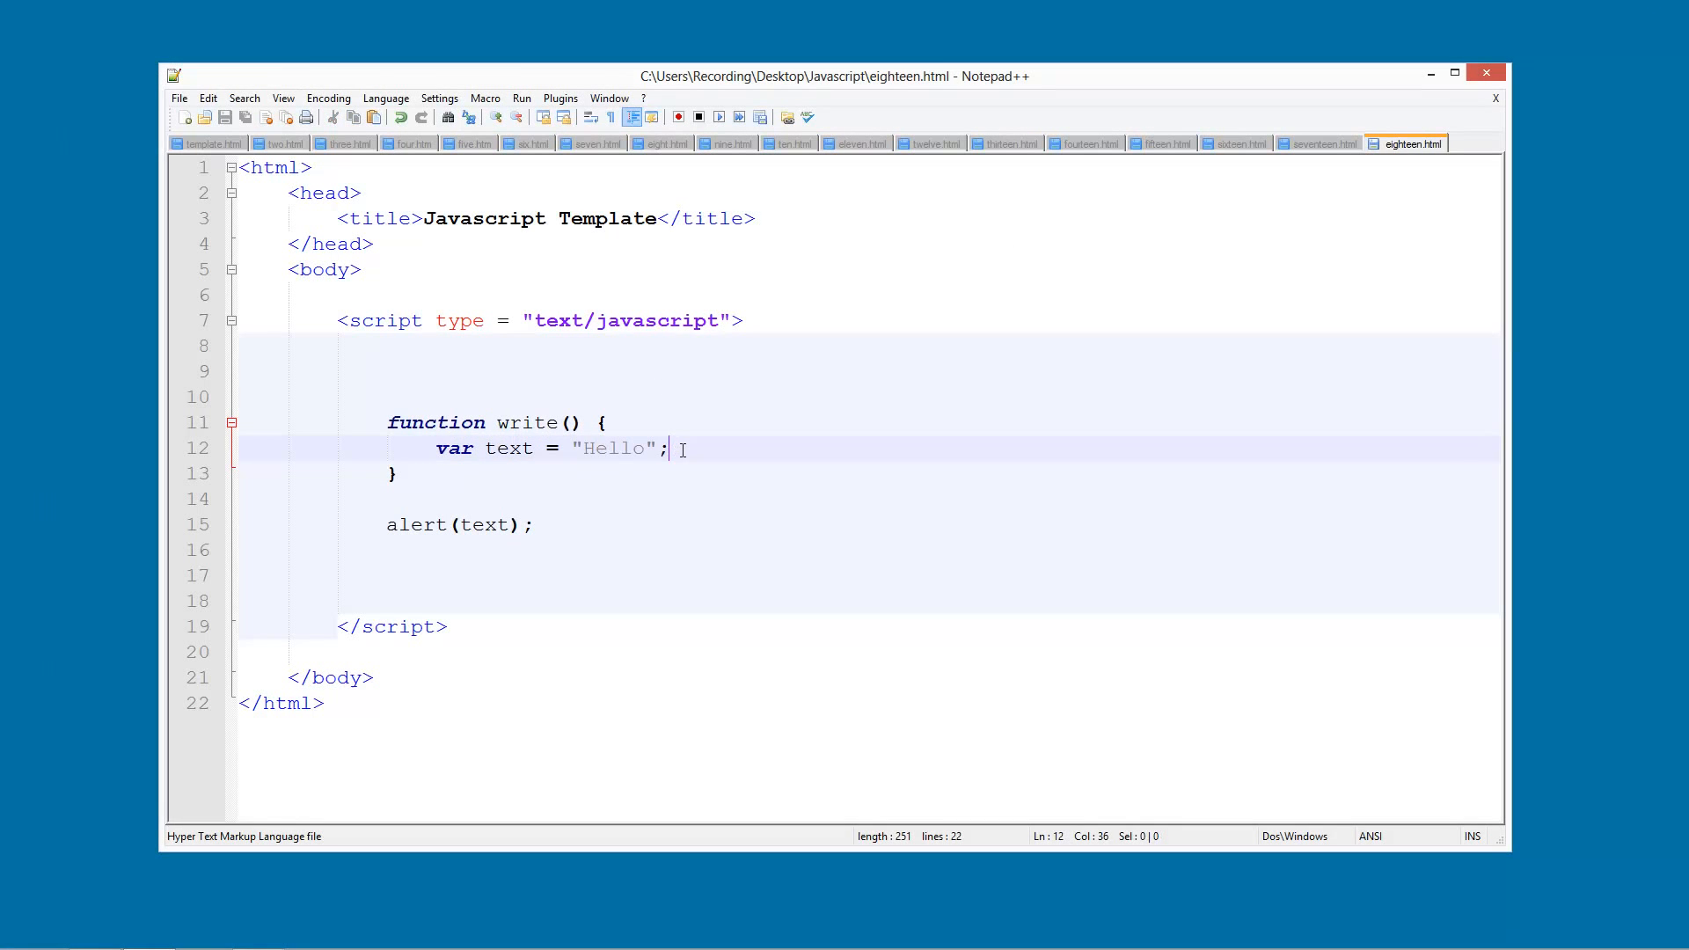
Step: Append the comment //inside the function so its local to the declaration line
{"action": "type", "text": "//"}
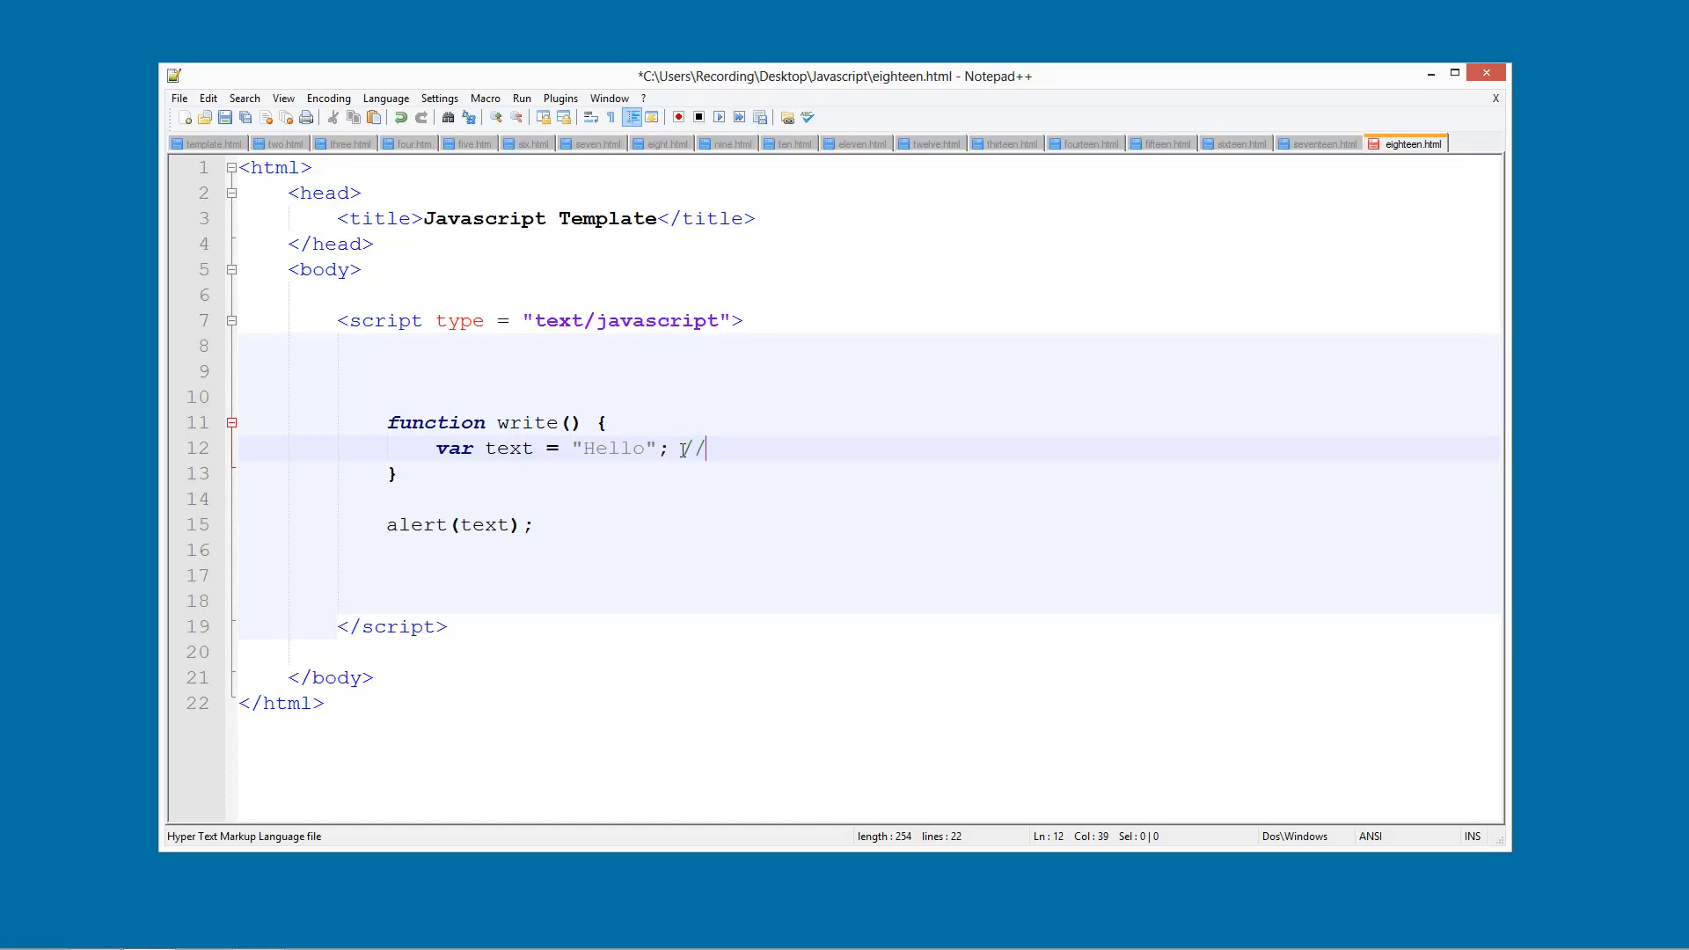
{"action": "type", "text": "inside"}
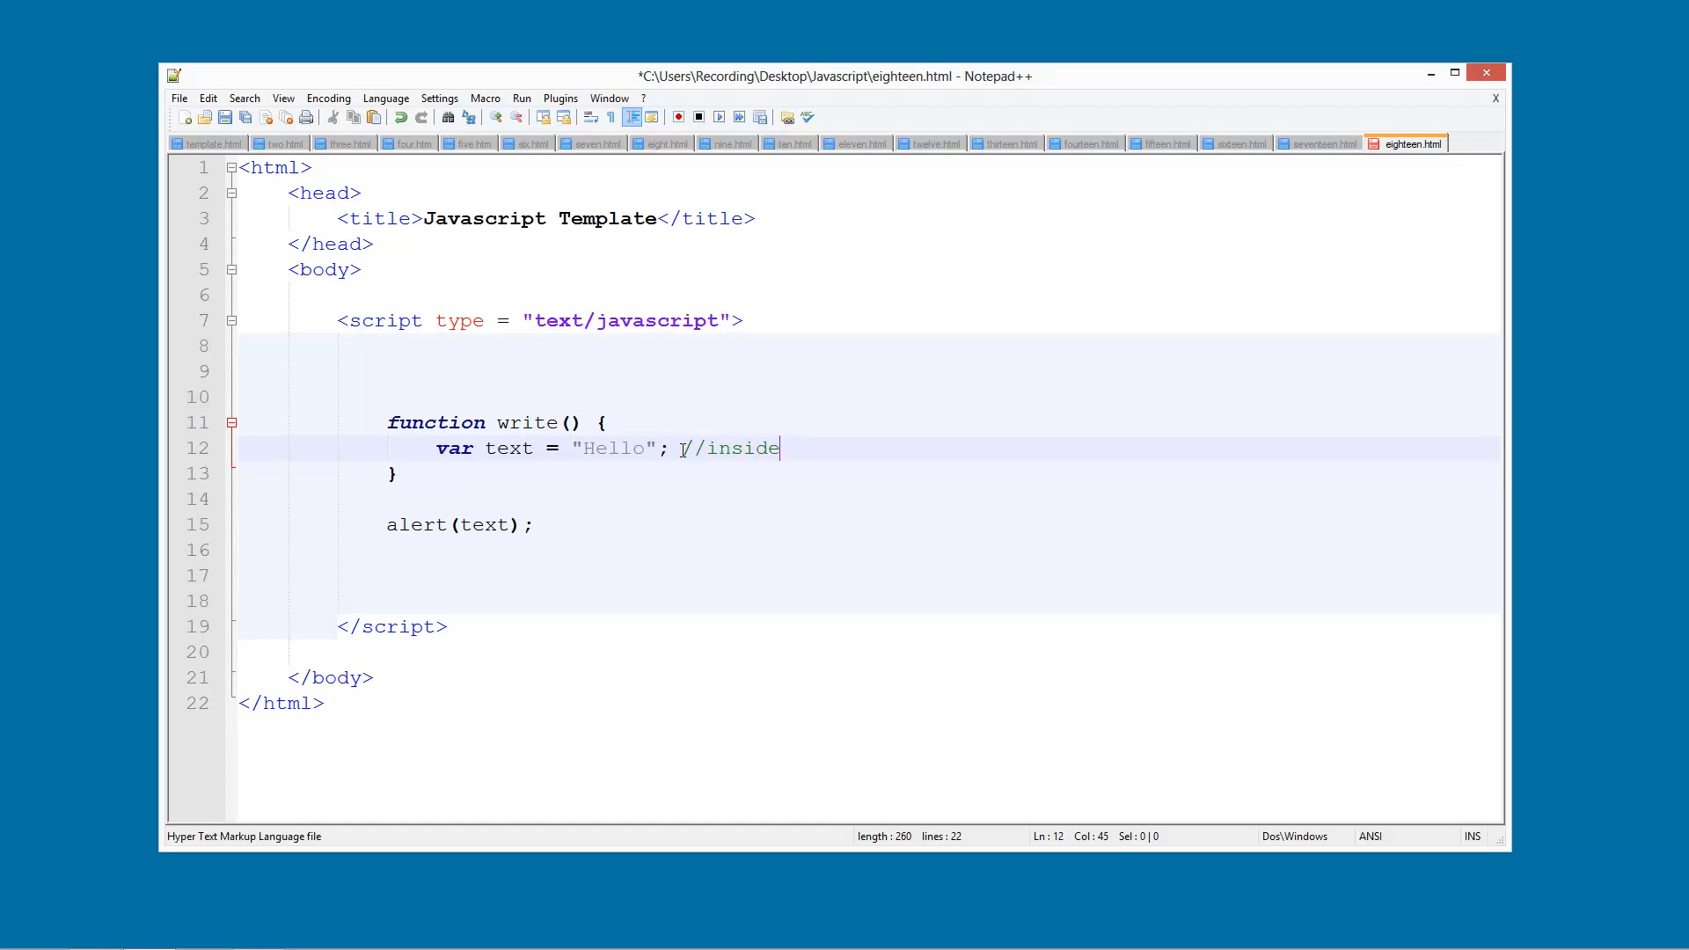
{"action": "type", "text": "the"}
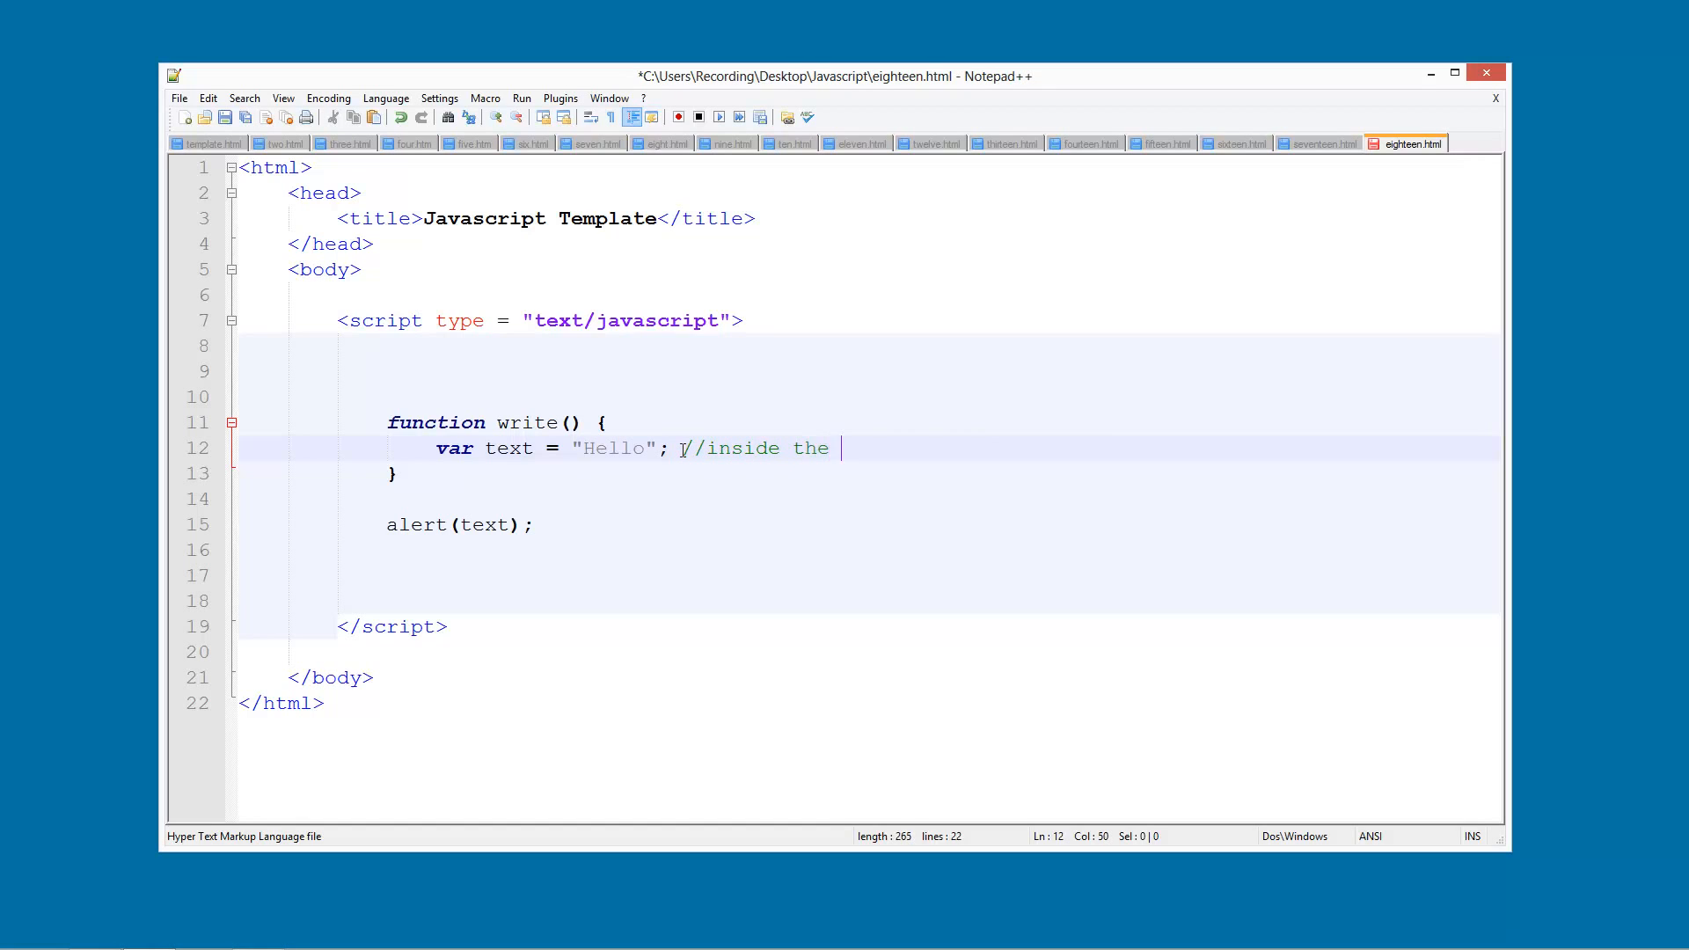
{"action": "type", "text": "function so its l"}
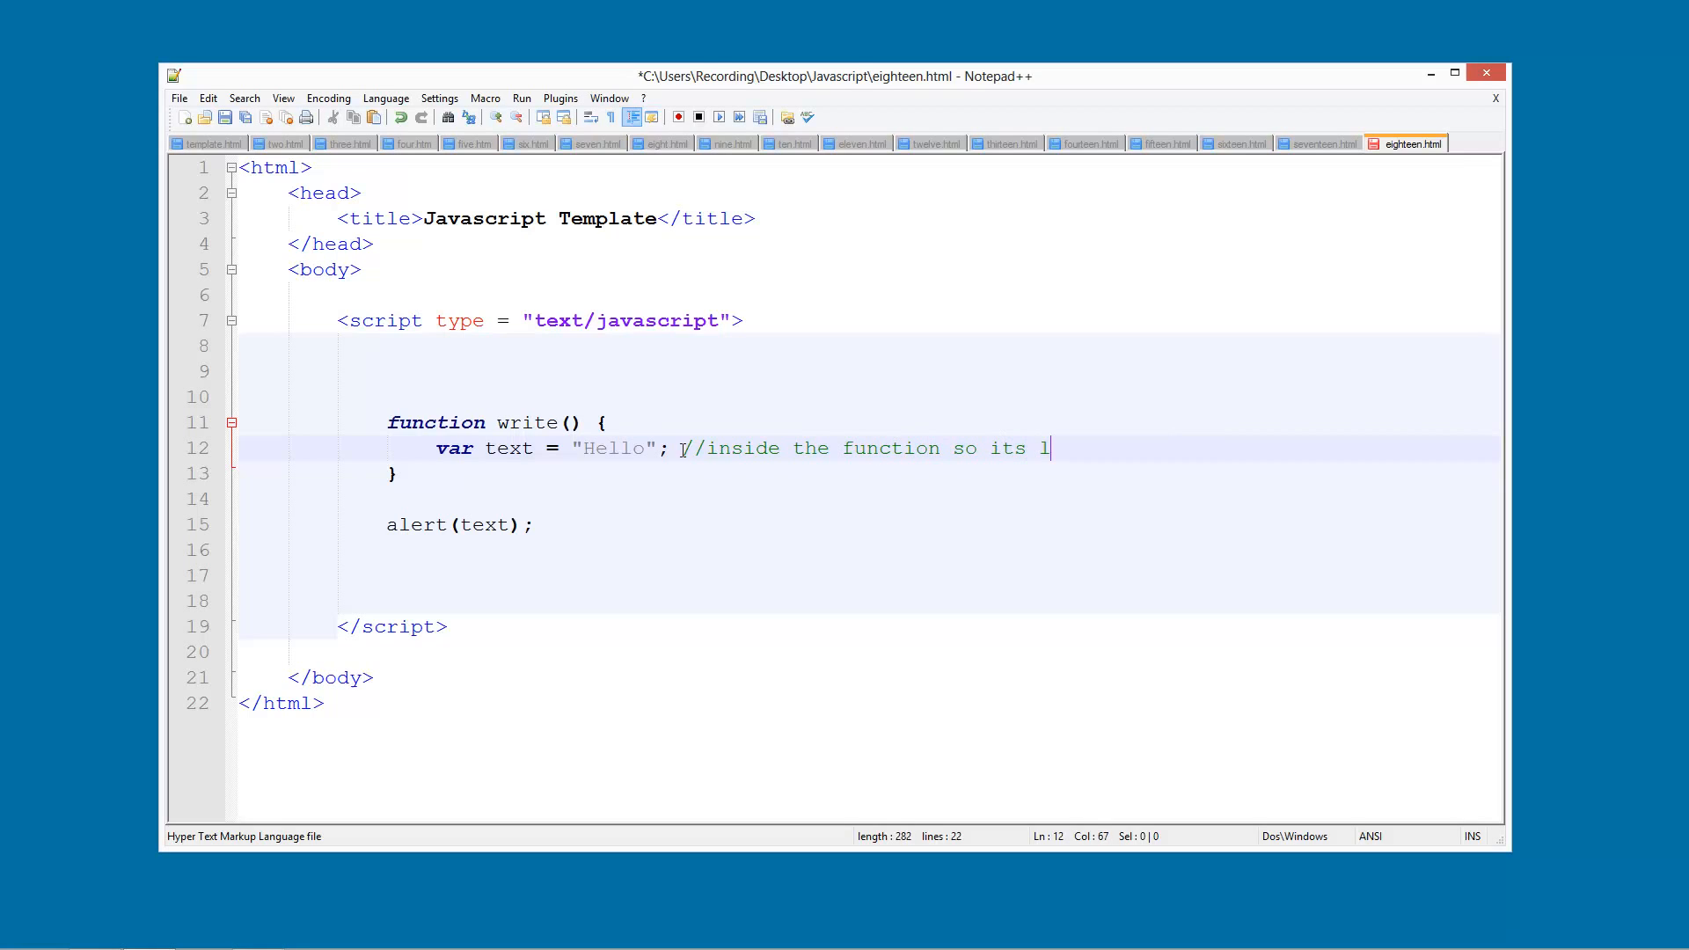
{"action": "type", "text": "ocal"}
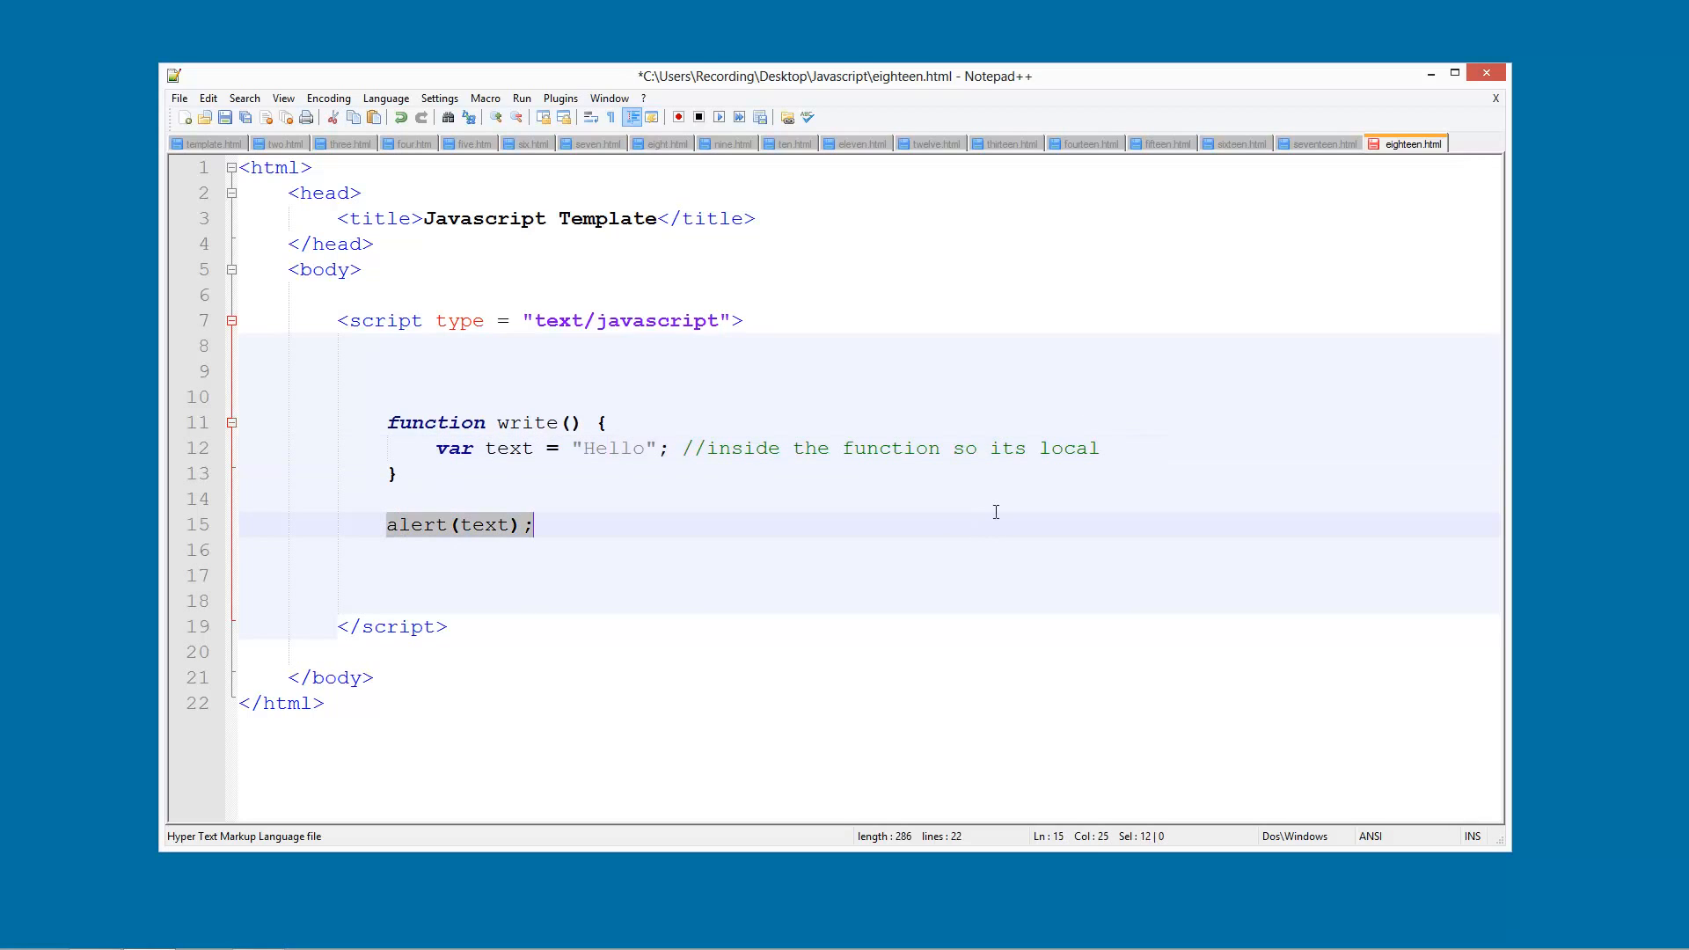
{"action": "mouse_move", "coordinate": [690, 526]}
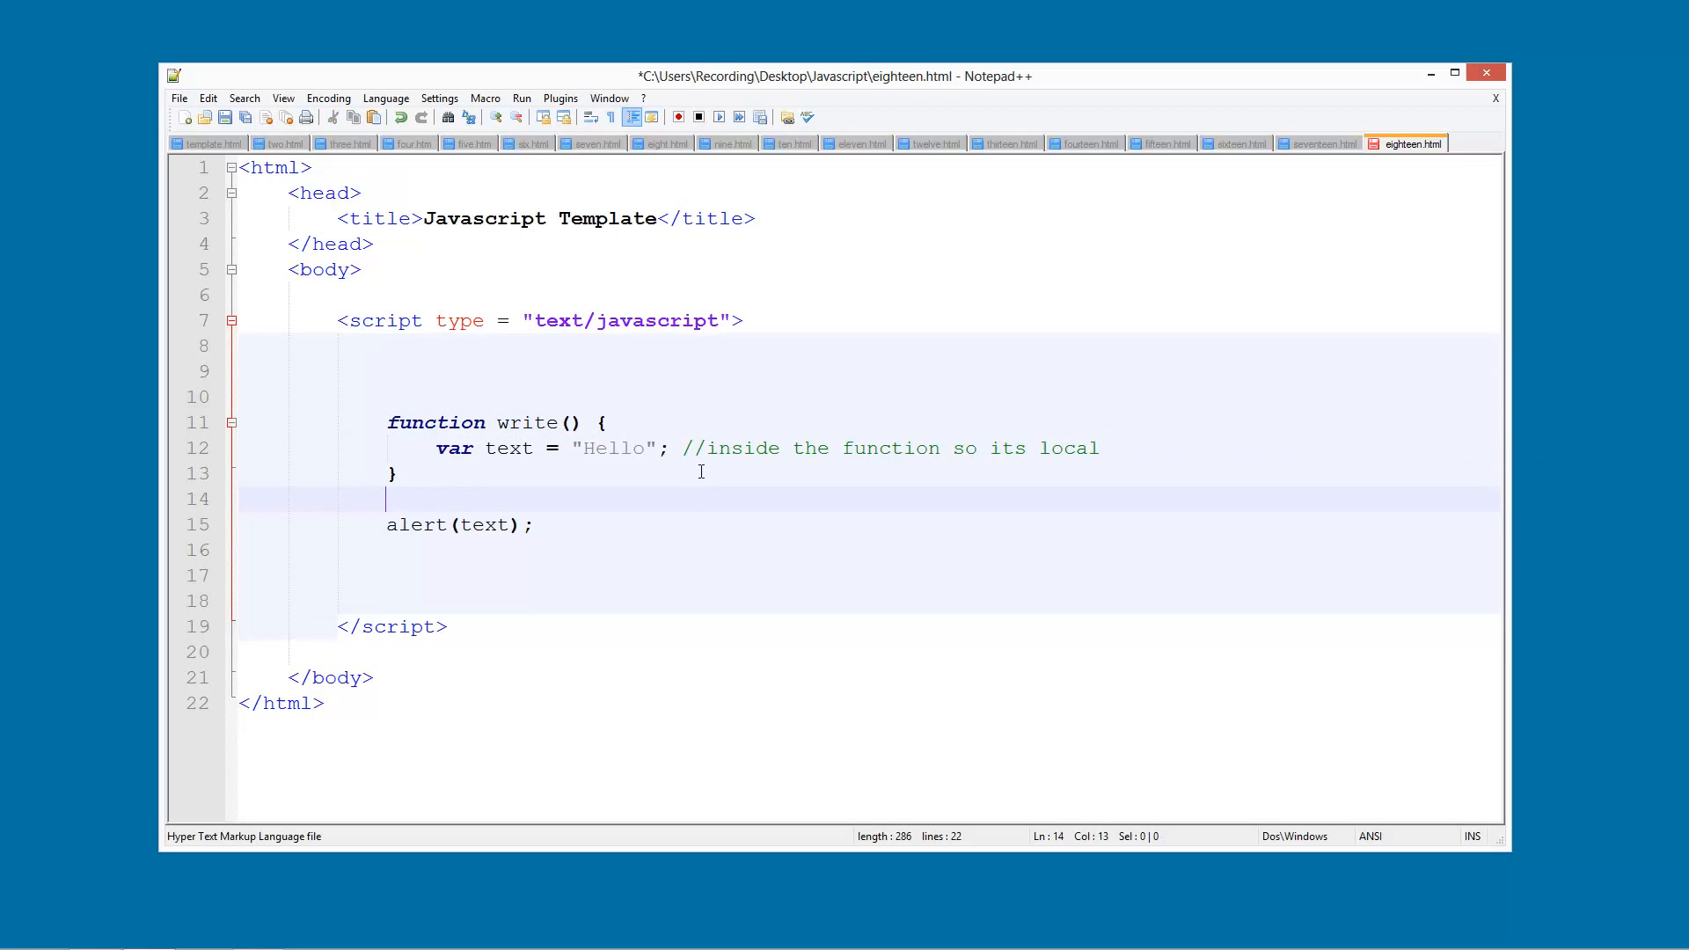
Step: Insert a write(); call on its own line before alert(text); and save the file
{"action": "type", "text": "w"}
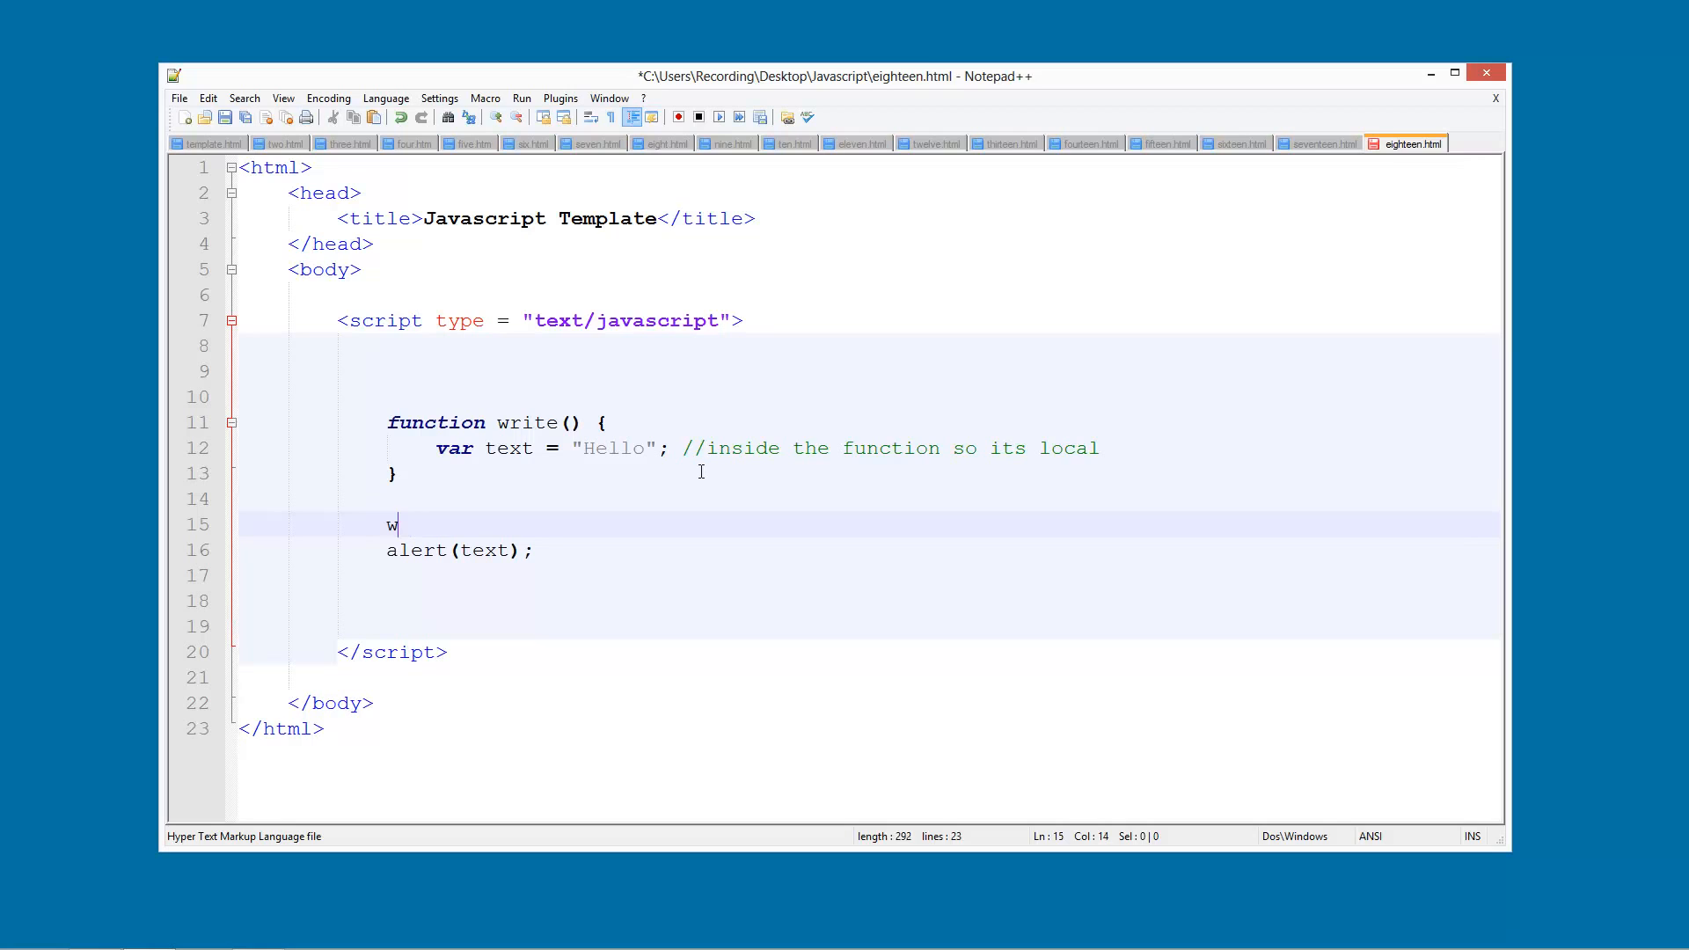
{"action": "type", "text": "rite();"}
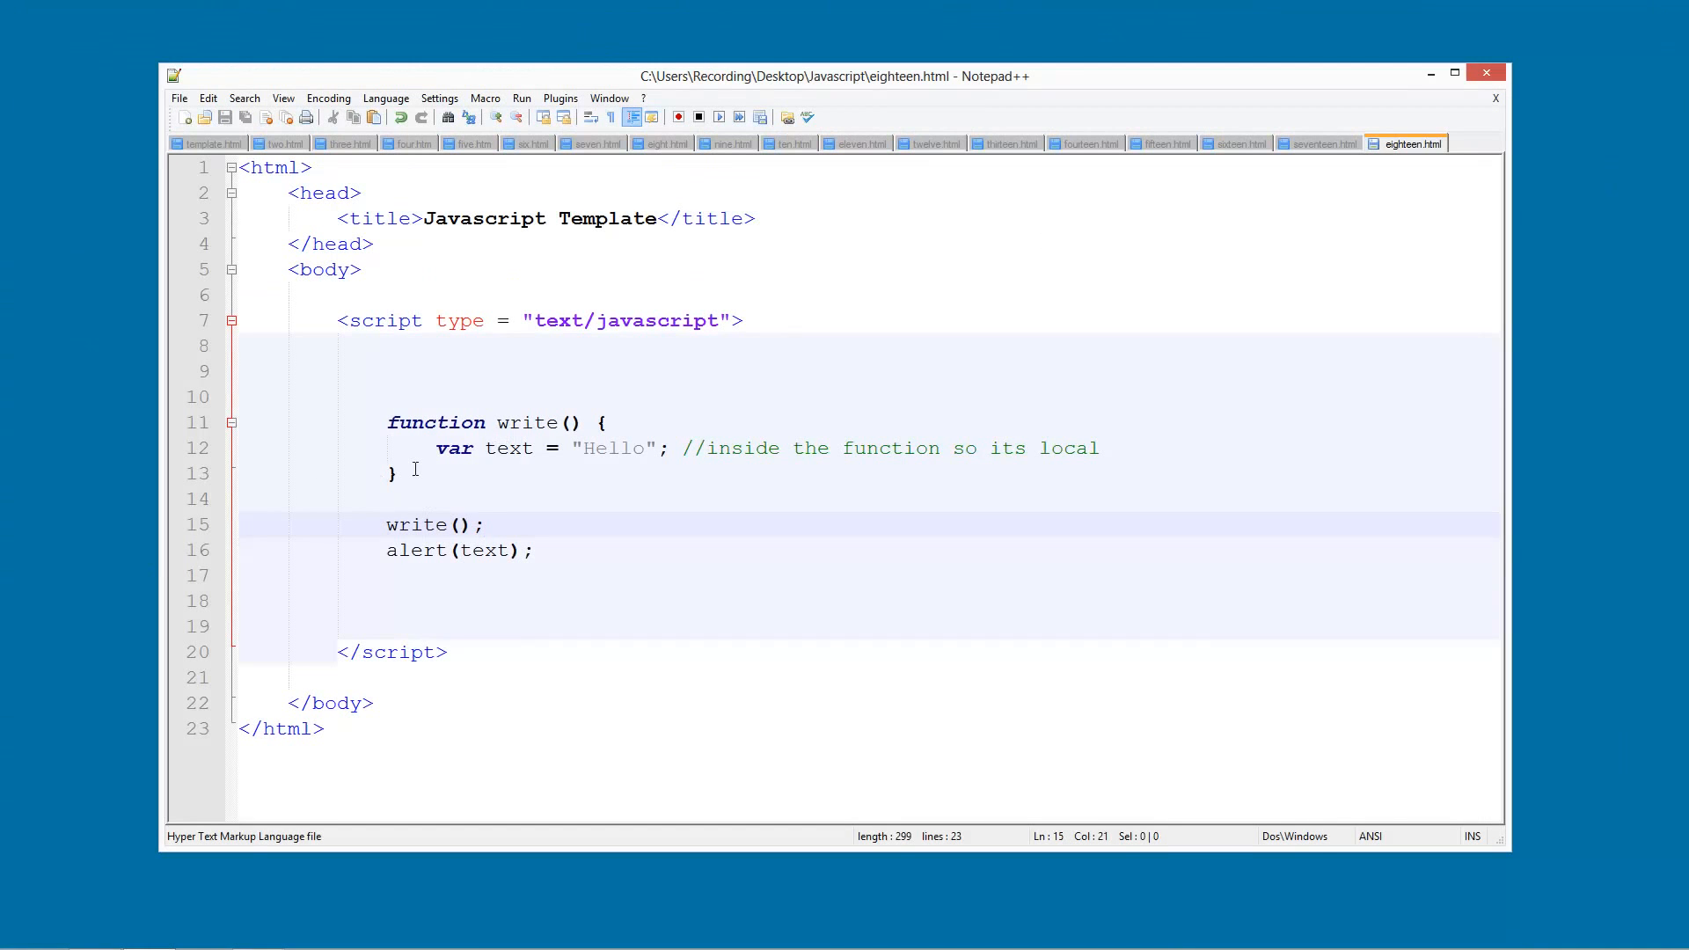
{"action": "left_click", "coordinate": [521, 448]}
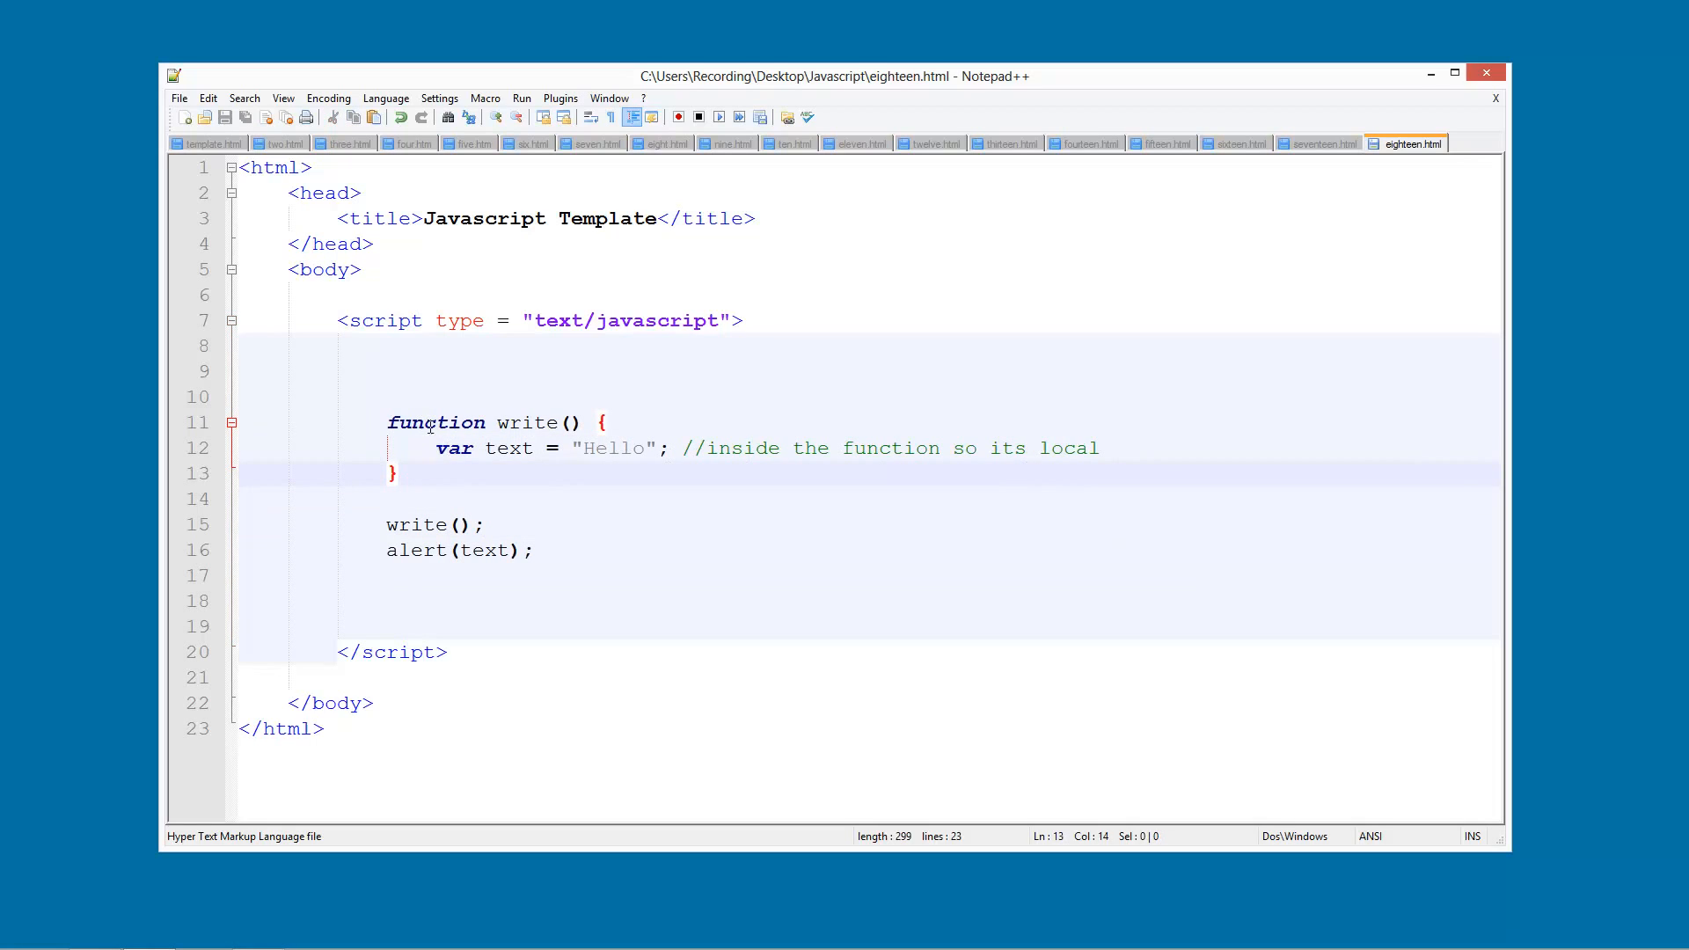
{"action": "left_click", "coordinate": [415, 448]}
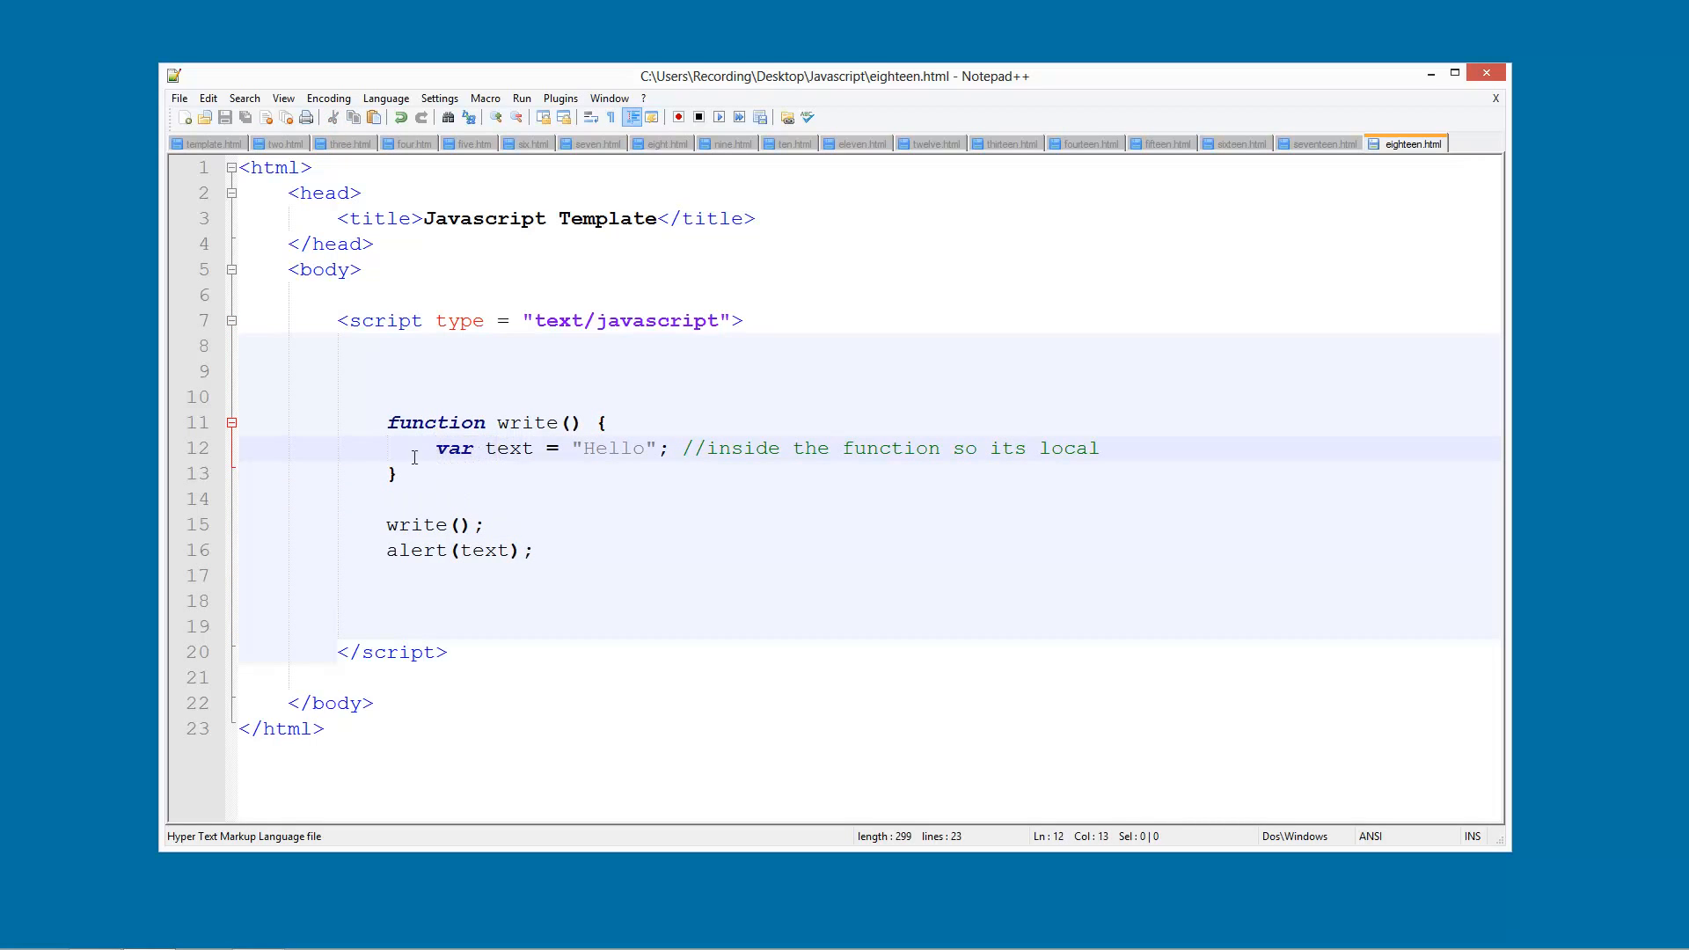